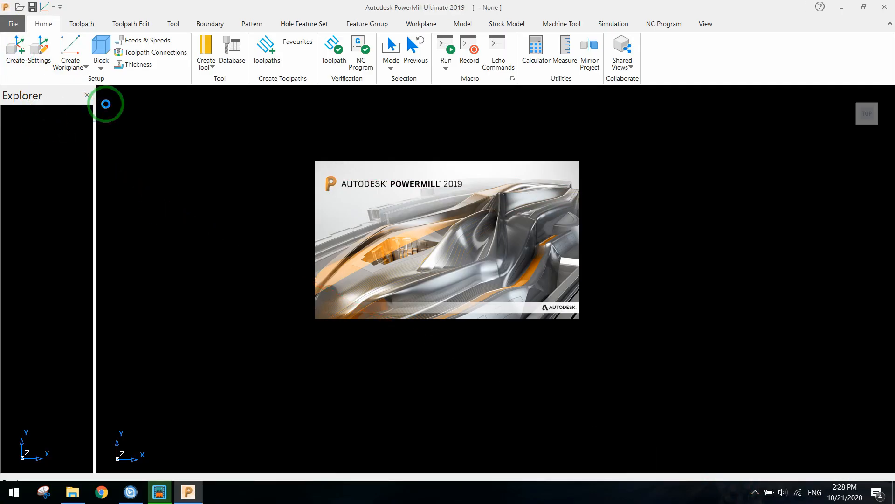
pyautogui.moveTo(440, 191)
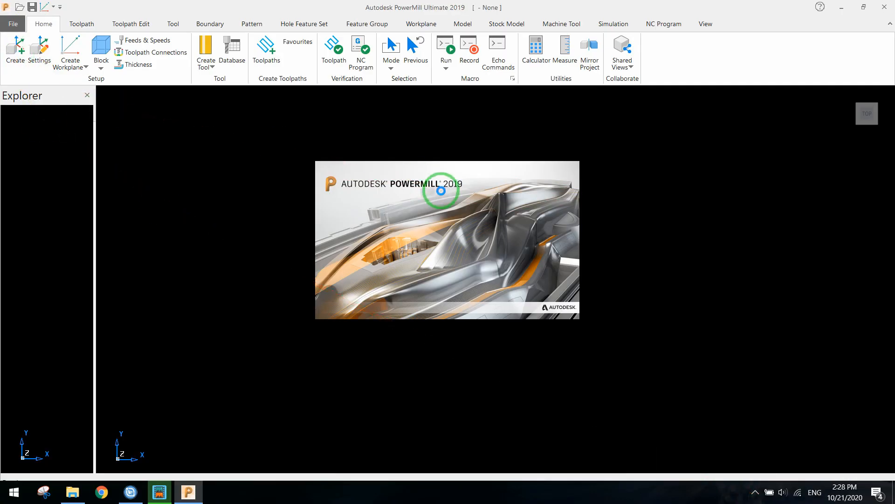
# - Import the ornate carved furniture leg CAD model into the empty project
pyautogui.click(13, 24)
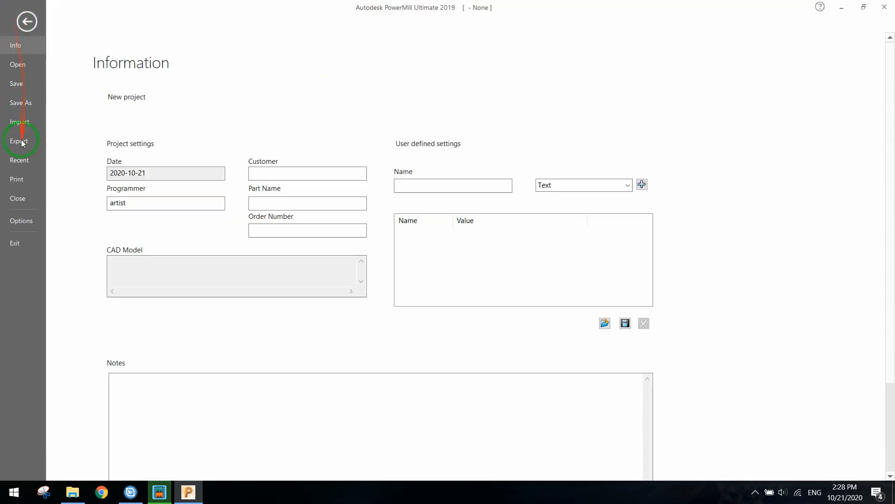
pyautogui.moveTo(20, 121)
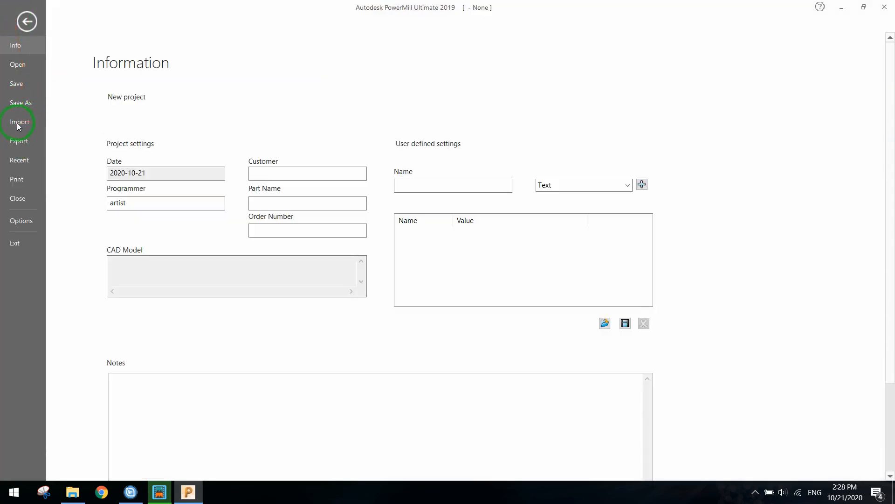
pyautogui.click(19, 122)
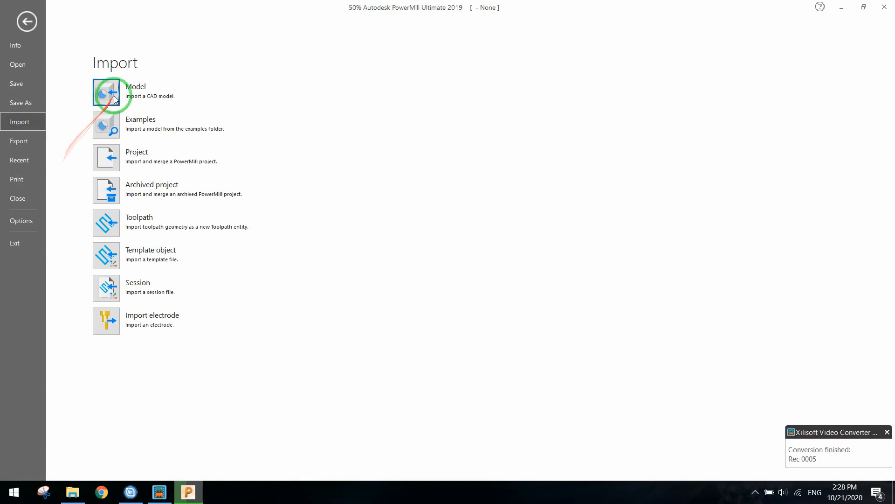
pyautogui.click(106, 92)
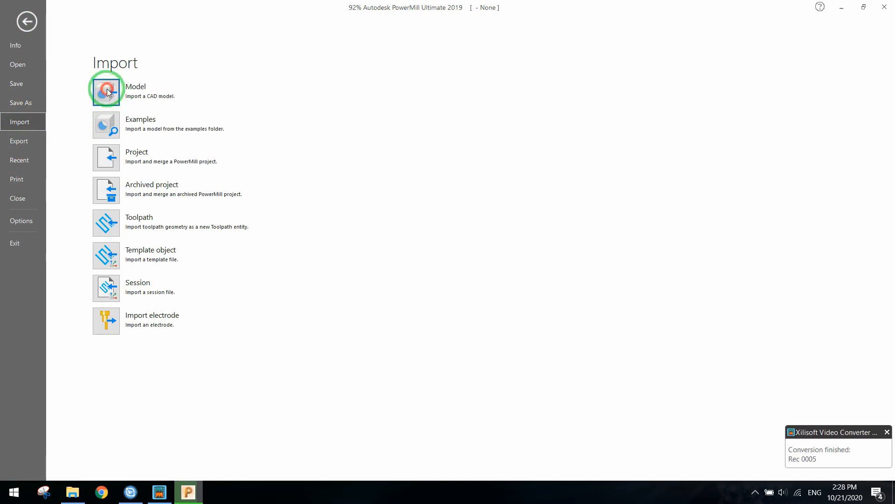
pyautogui.click(106, 89)
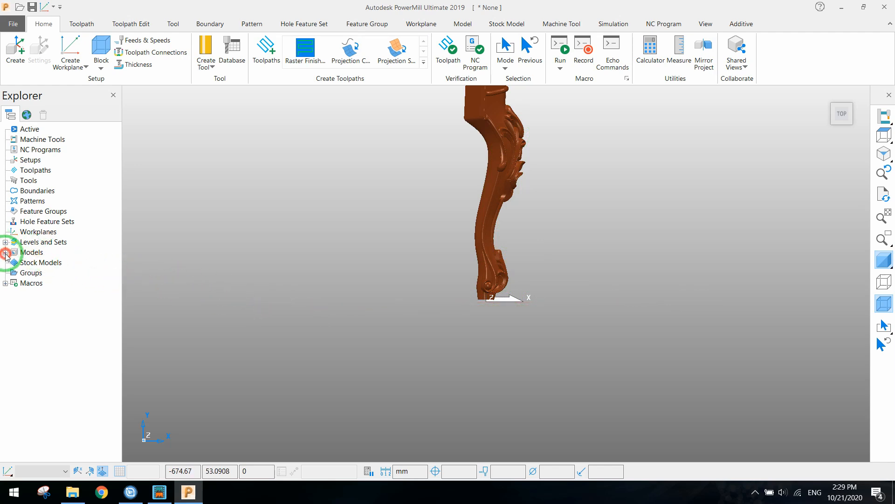
# - Transform the leg model by a -90° angle, accept, and view it from the Back
pyautogui.rightClick(31, 252)
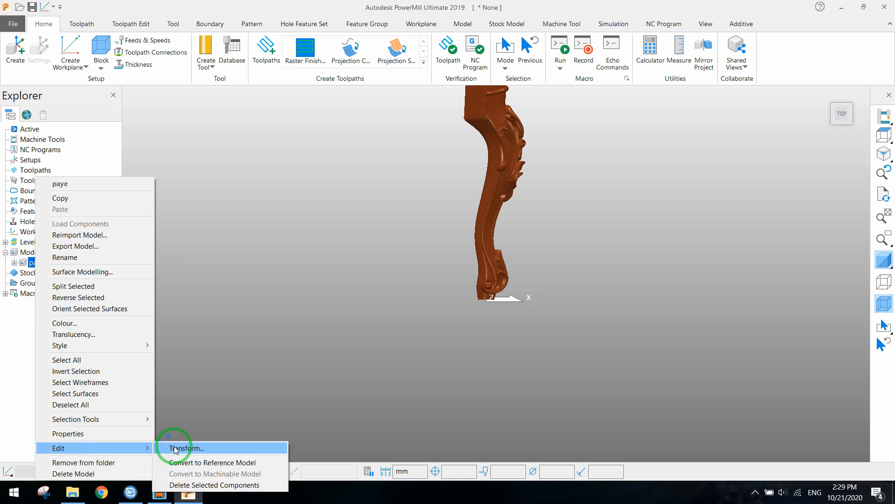
pyautogui.click(186, 448)
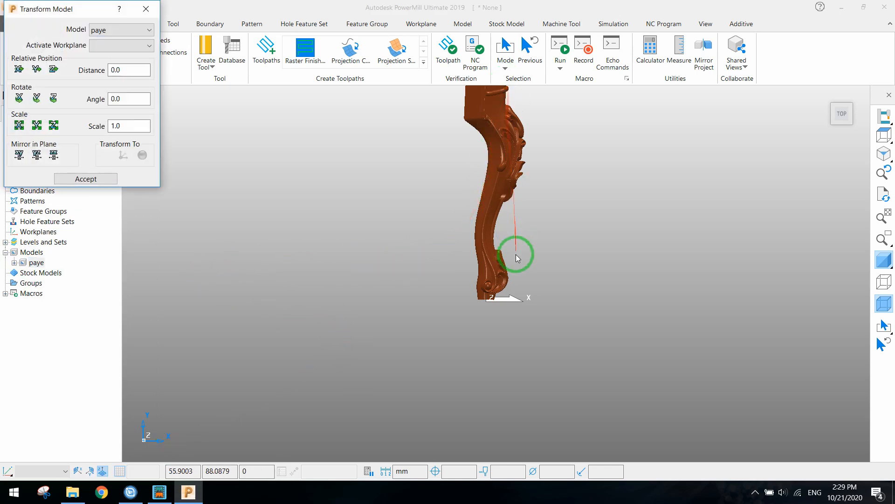
pyautogui.moveTo(494, 186)
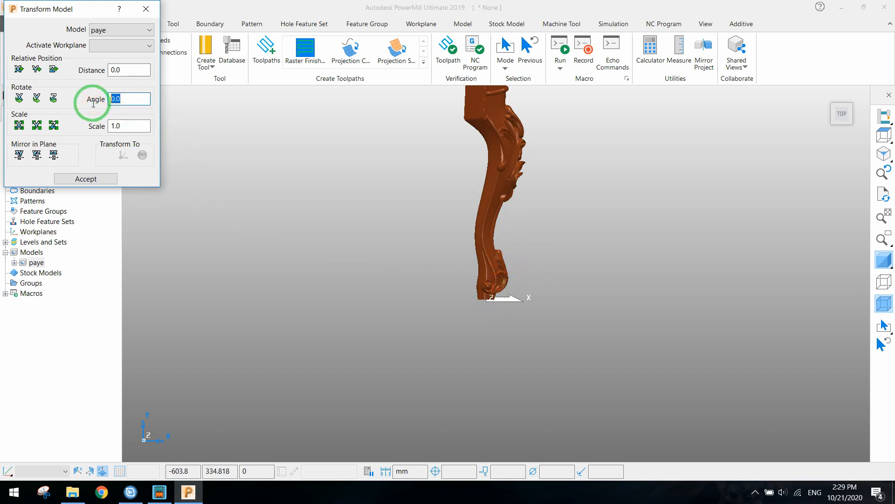
pyautogui.write('-90')
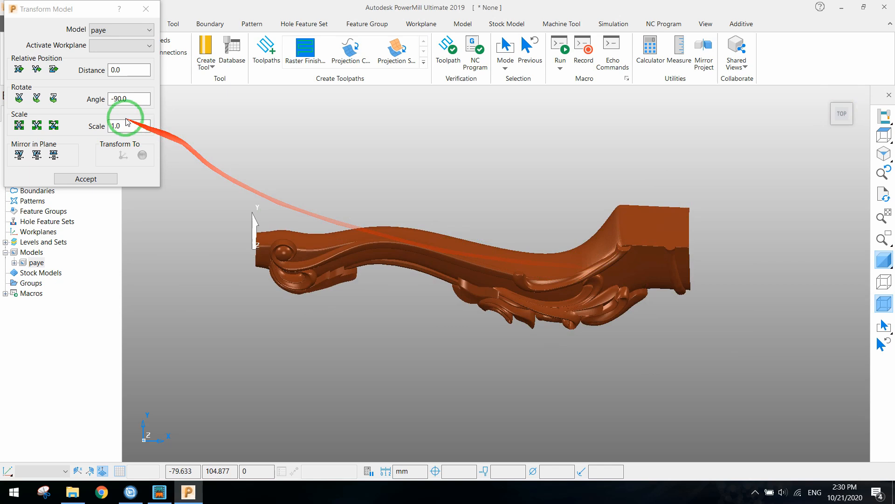
pyautogui.moveTo(150, 139)
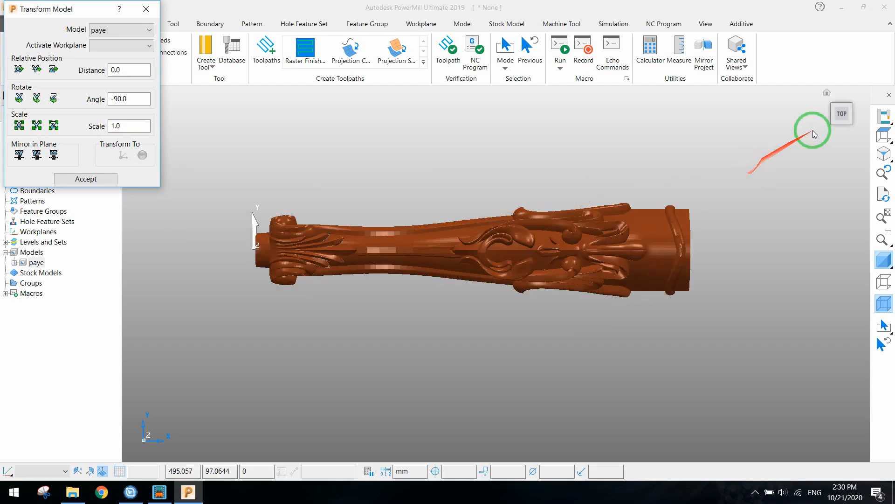
pyautogui.moveTo(286, 188)
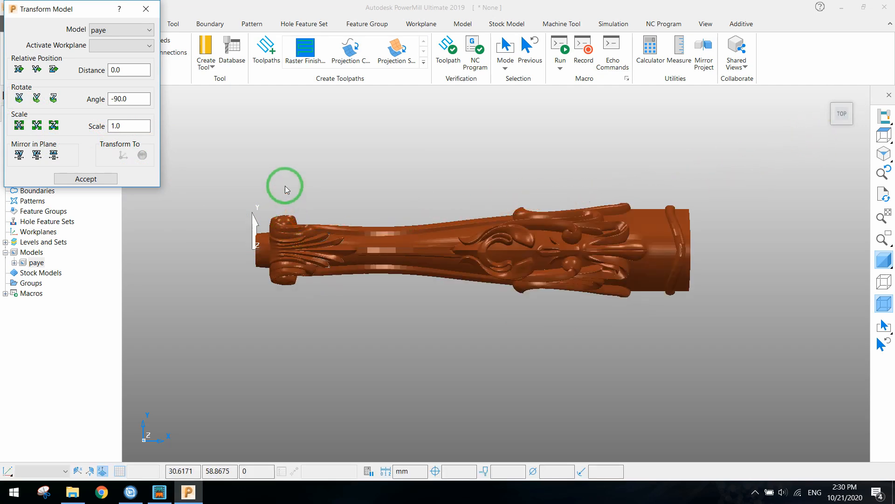
pyautogui.click(85, 178)
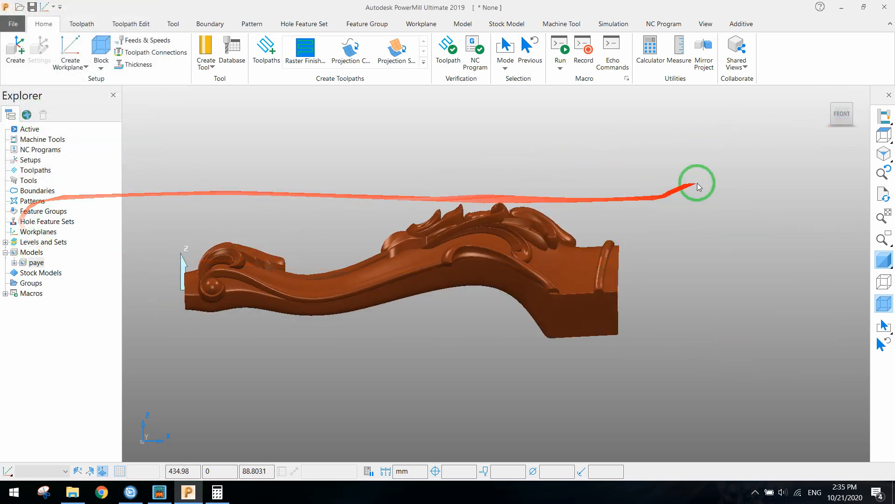
pyautogui.click(824, 116)
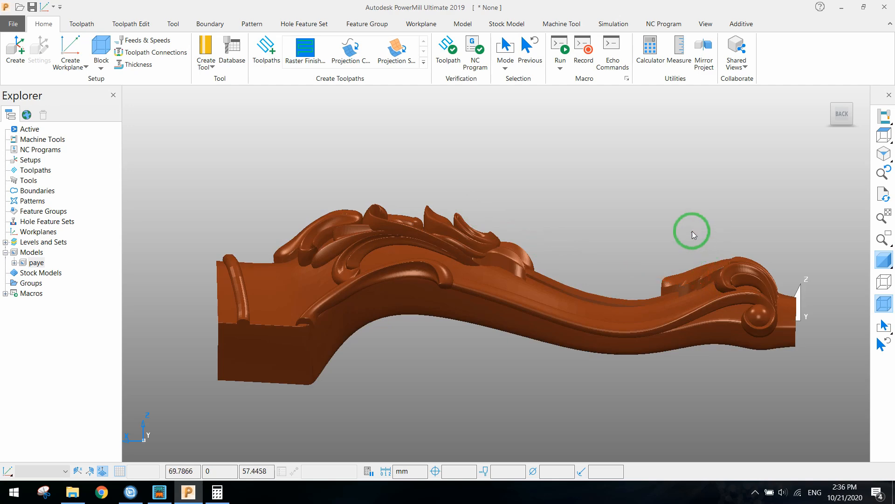
# - Draw a pattern curve along the leg's length, undo the last edit, and accept
pyautogui.rightClick(33, 200)
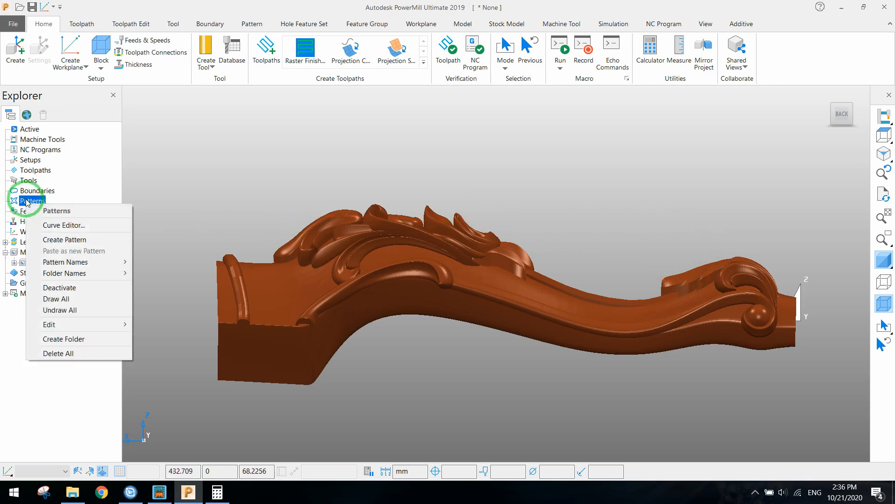
pyautogui.click(63, 225)
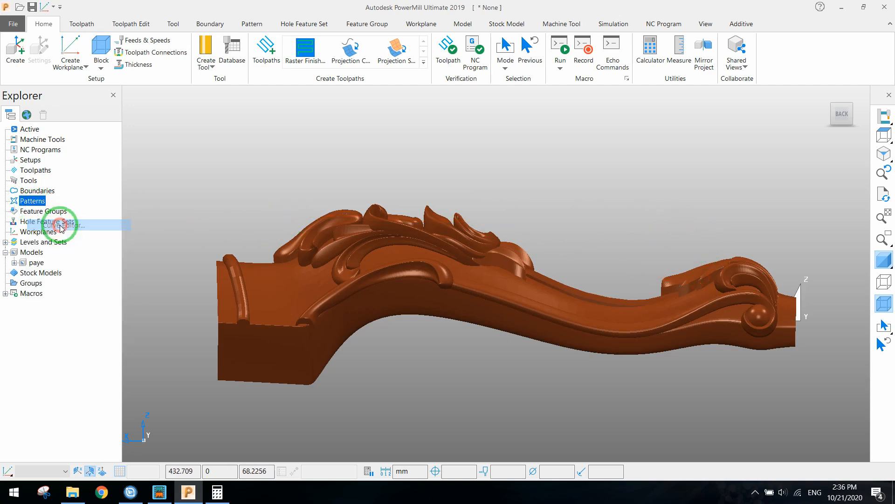
pyautogui.click(57, 225)
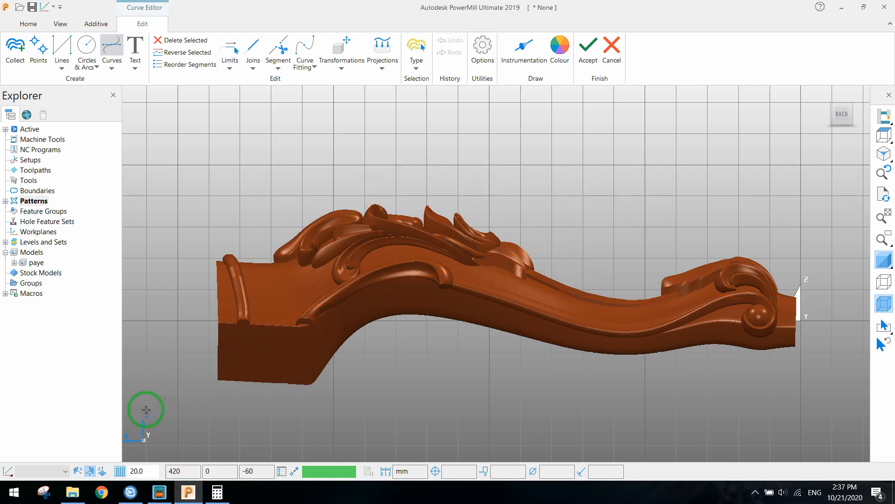
pyautogui.moveTo(139, 410)
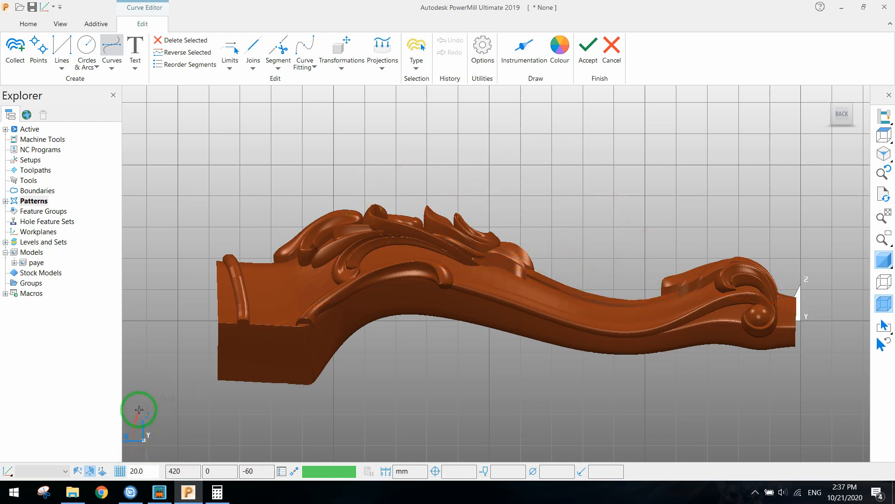
pyautogui.moveTo(274, 315)
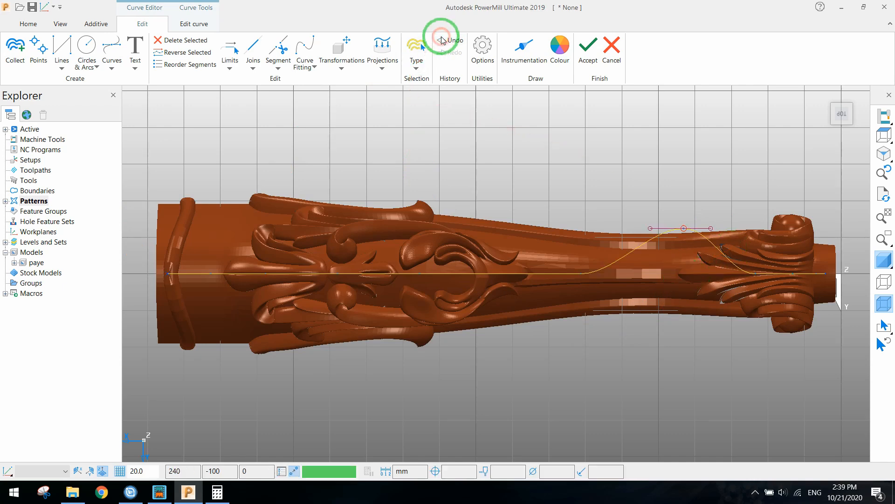
pyautogui.click(449, 40)
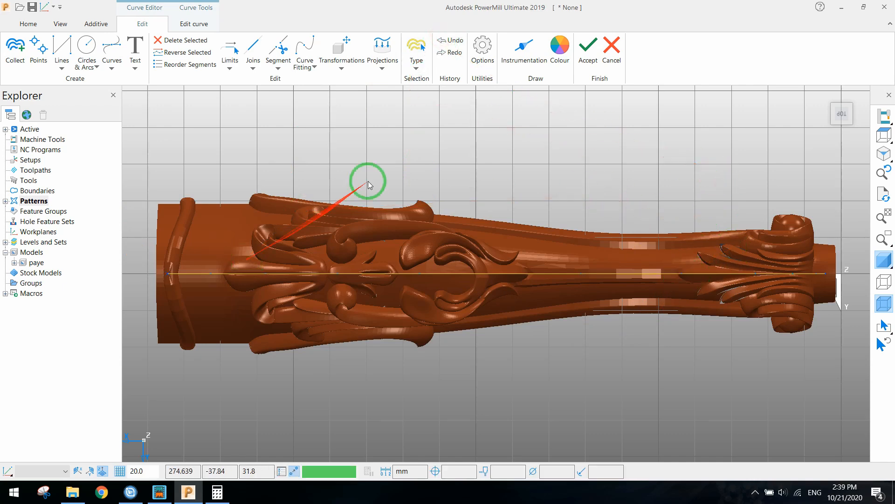
pyautogui.click(610, 50)
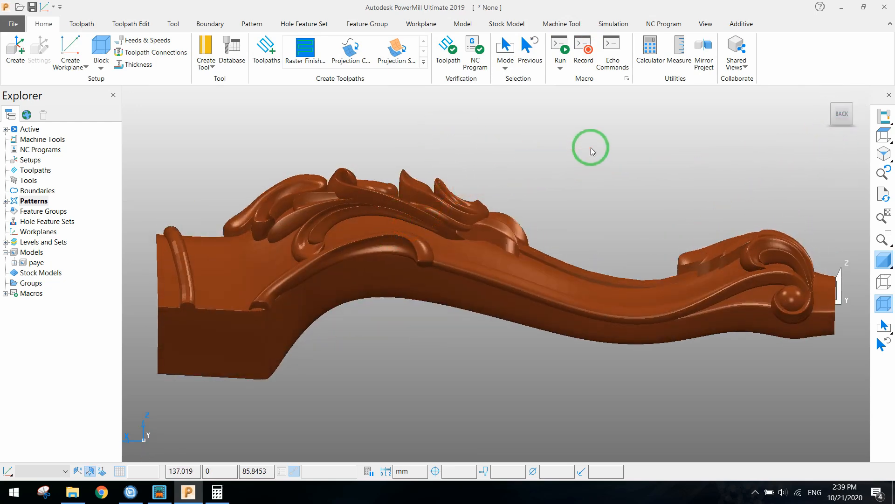
pyautogui.moveTo(338, 177)
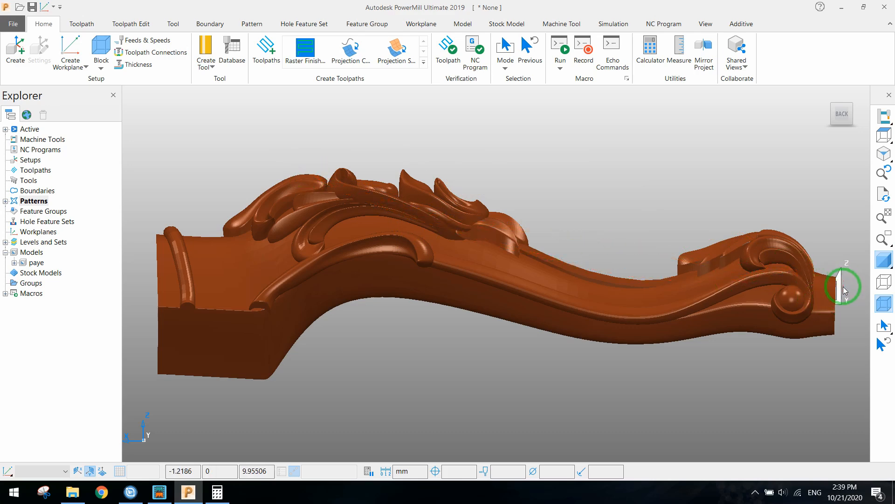
pyautogui.moveTo(831, 284)
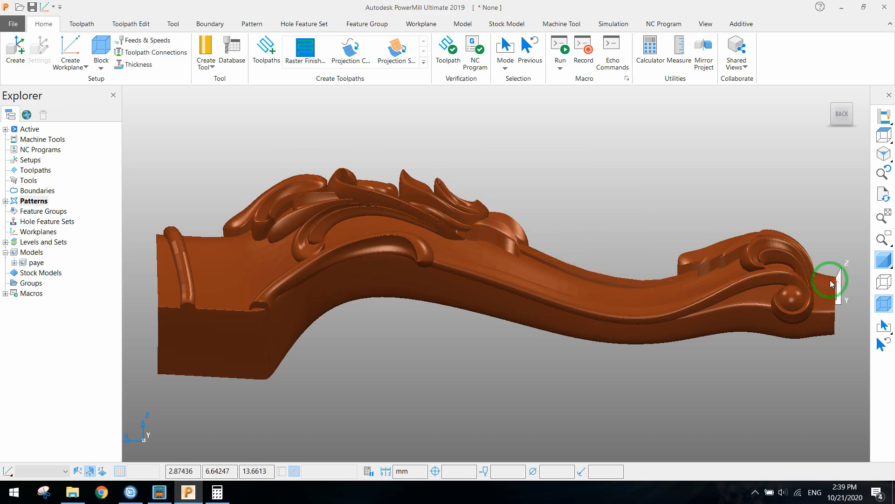
pyautogui.click(70, 51)
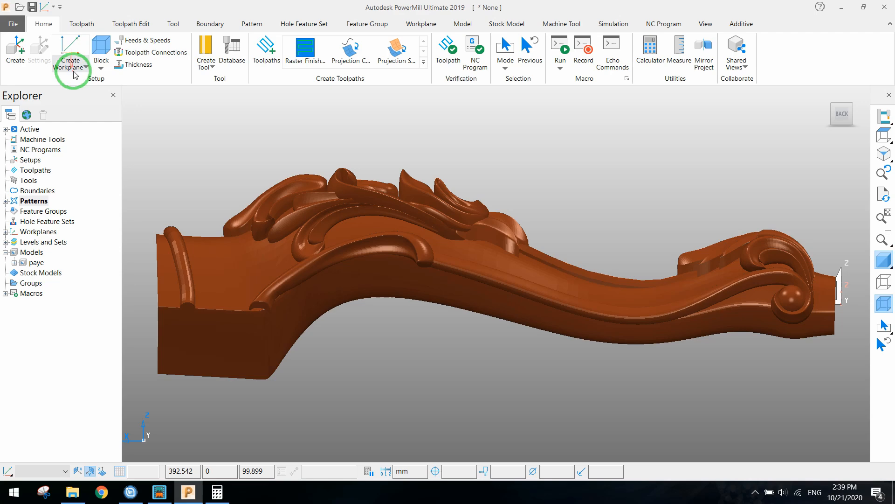
pyautogui.moveTo(70, 51)
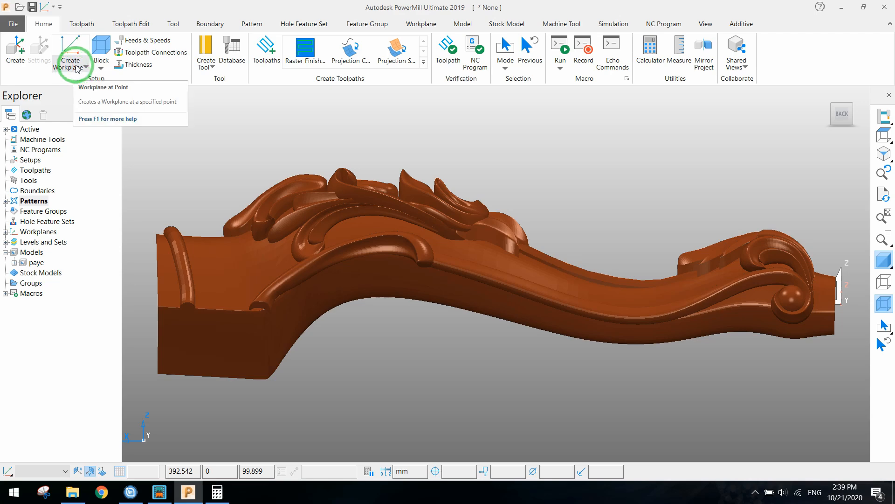
pyautogui.moveTo(73, 54)
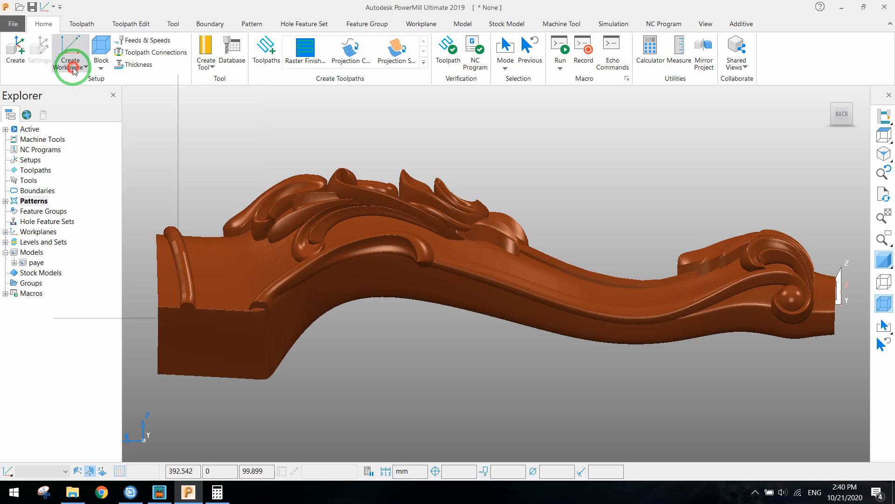
# - Twist workplane 2 by 90° in the Workplane Editor so Z follows the leg, then accept
pyautogui.click(70, 52)
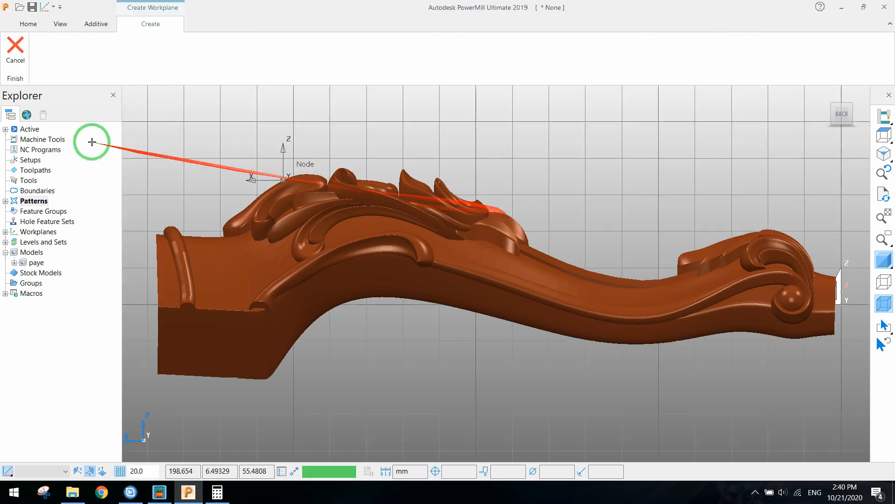
pyautogui.click(15, 51)
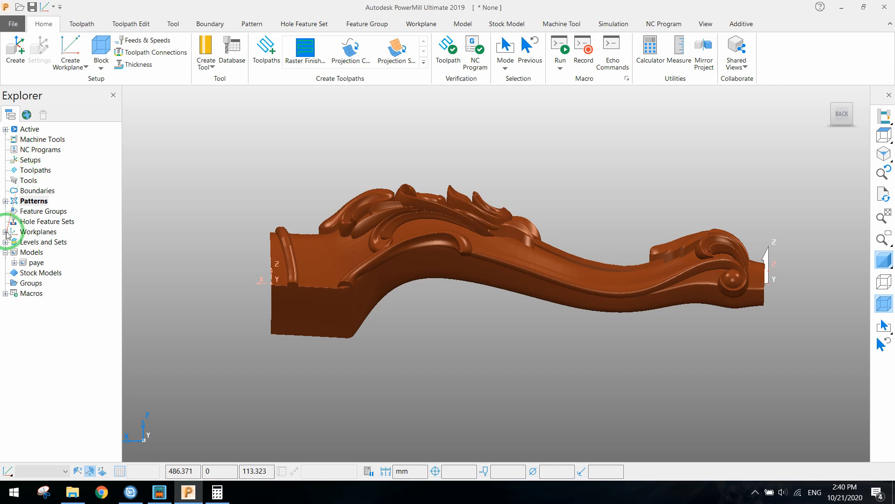
pyautogui.rightClick(45, 251)
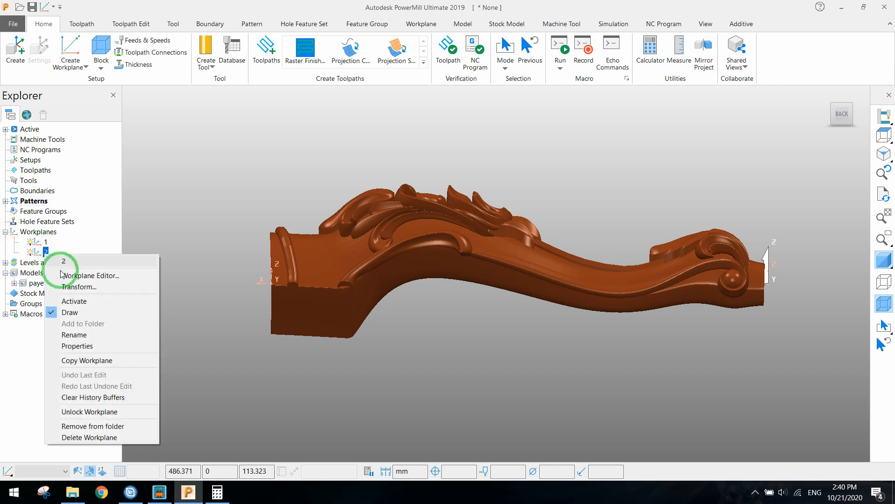
pyautogui.click(93, 275)
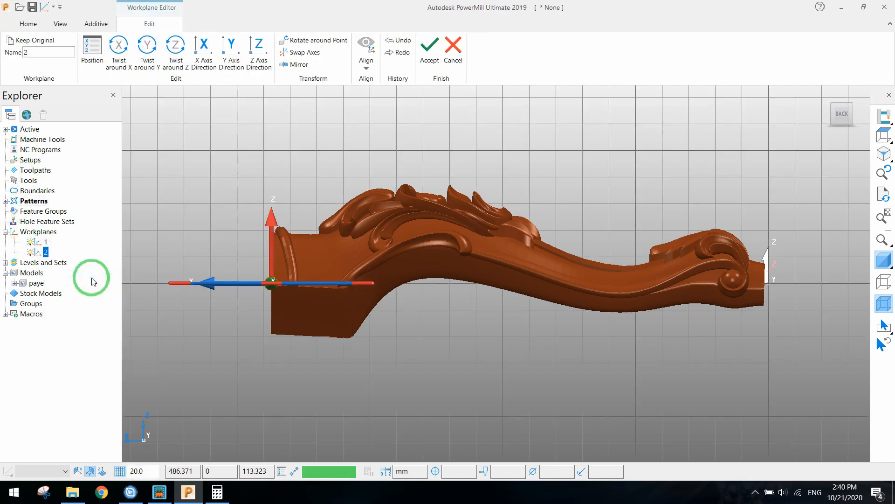
pyautogui.click(147, 51)
pyautogui.write('9')
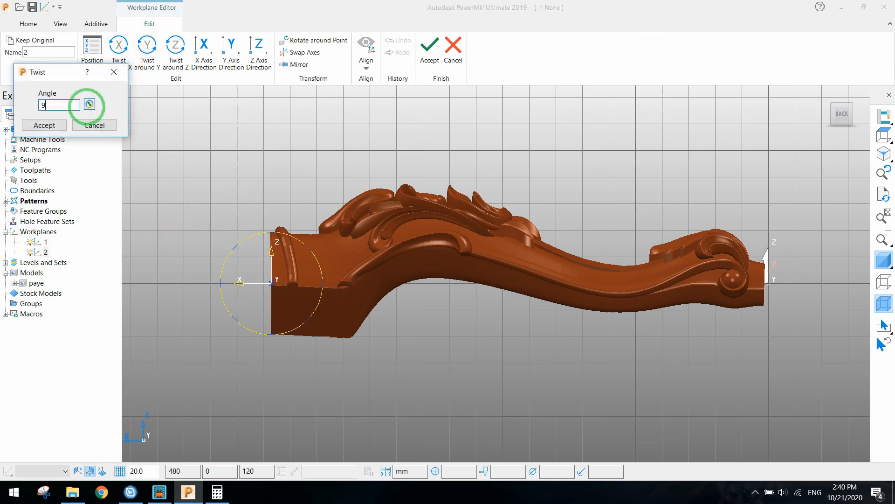
pyautogui.click(44, 125)
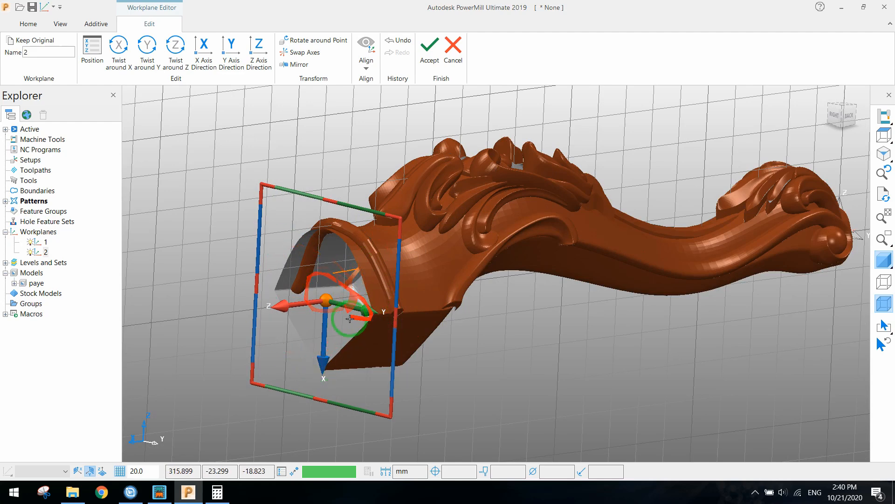
pyautogui.click(848, 116)
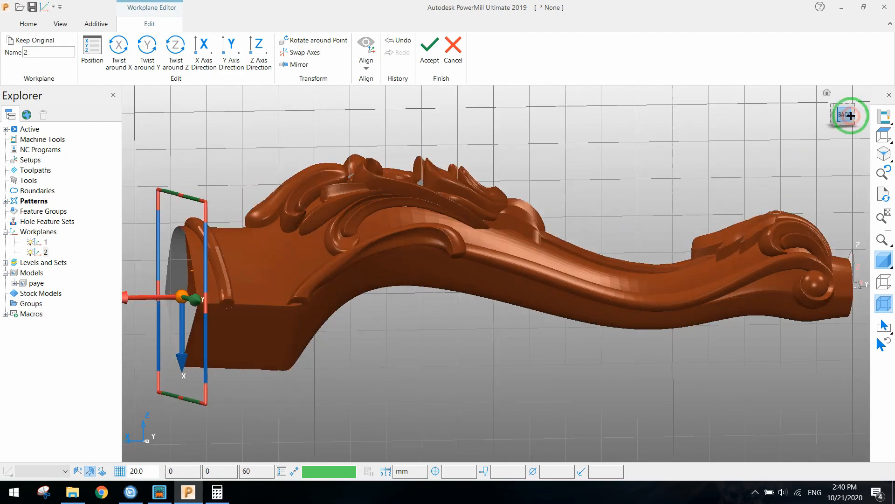
pyautogui.click(847, 114)
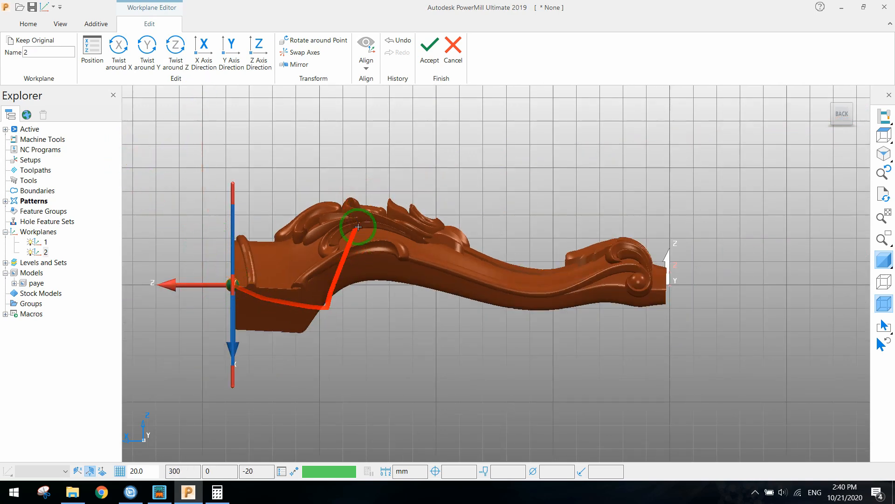
pyautogui.click(429, 51)
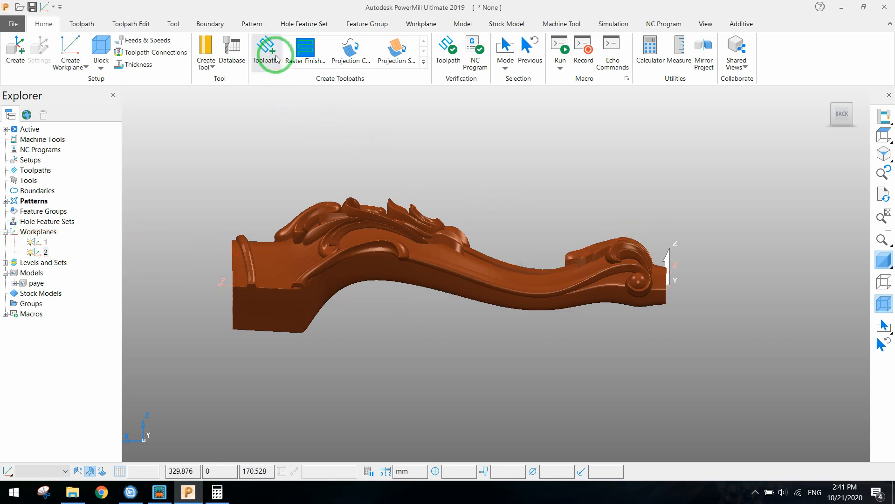
# - Select Projection Curve Finishing from the Finishing strategies and confirm with OK
pyautogui.click(265, 51)
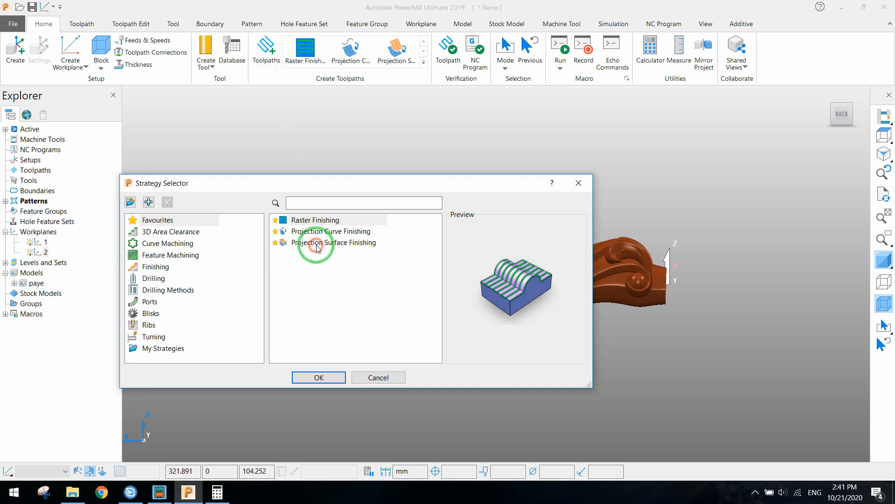
pyautogui.click(330, 231)
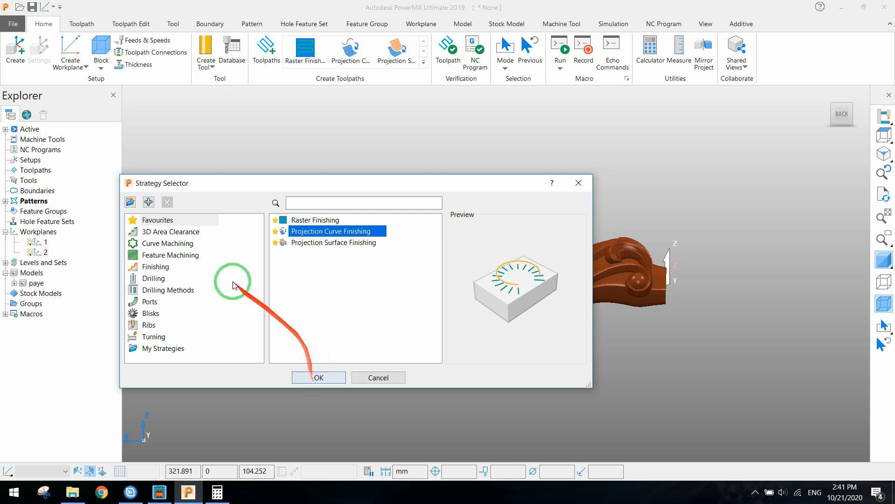
pyautogui.moveTo(292, 265)
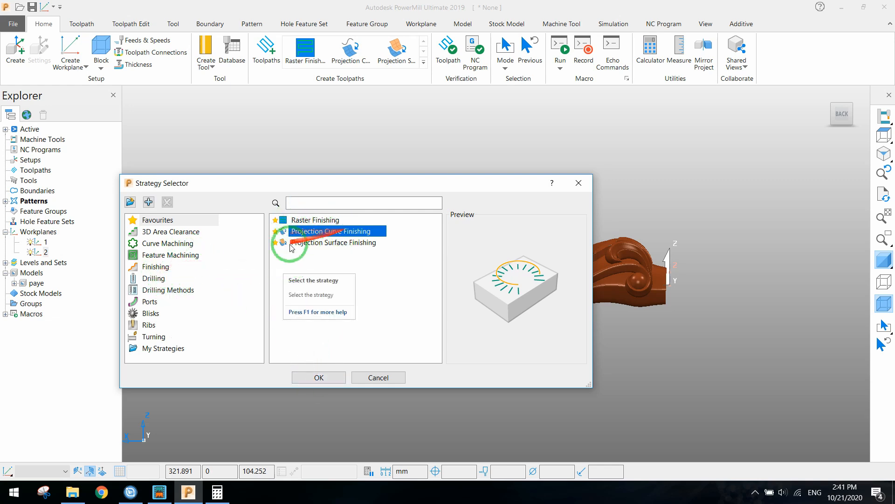
pyautogui.click(155, 267)
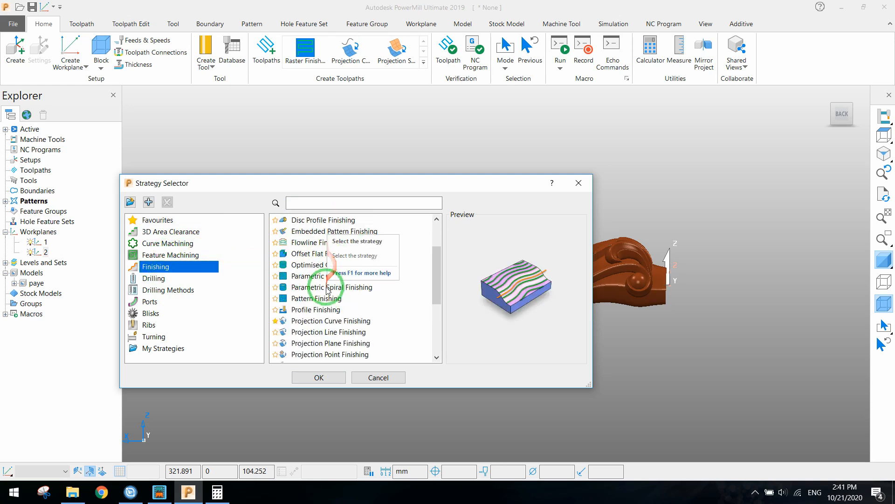
pyautogui.click(330, 320)
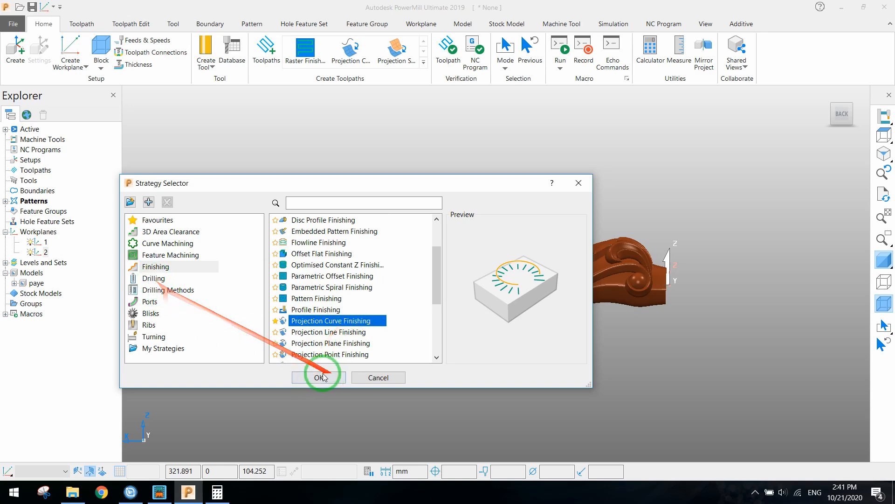
pyautogui.click(318, 377)
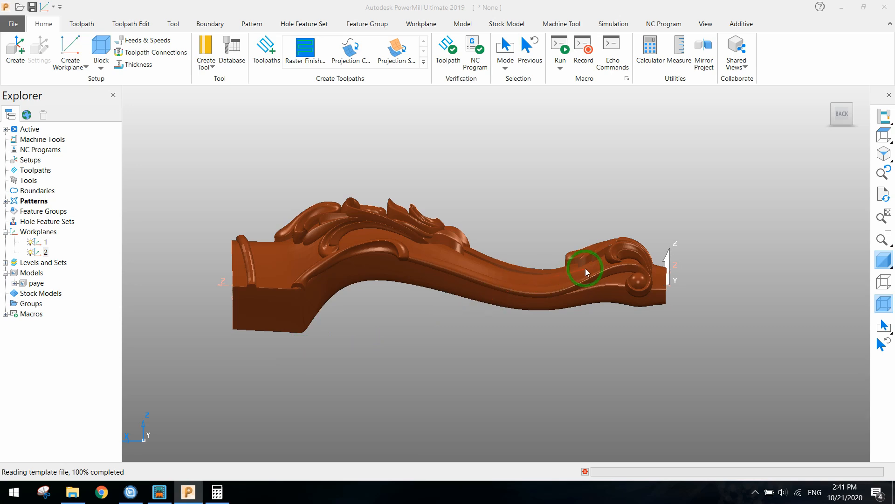
# - Enable the toolpath workplane and calculate the block to fit the model
pyautogui.click(351, 52)
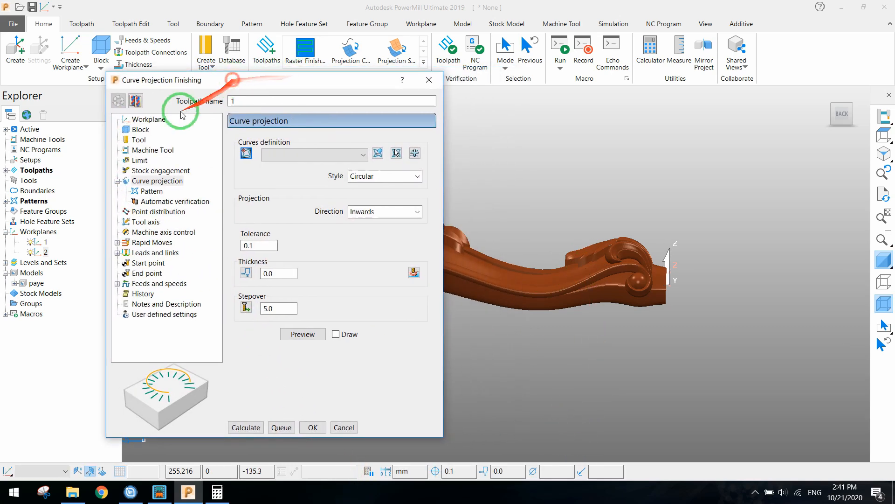
pyautogui.click(150, 118)
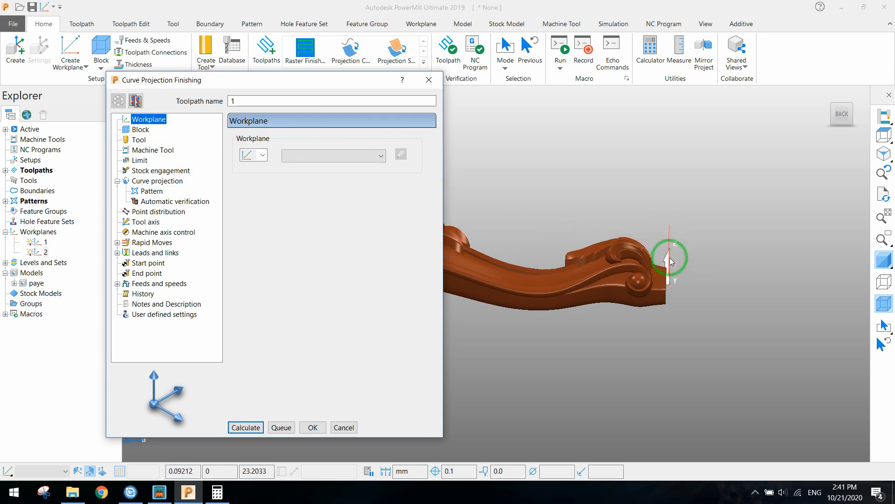
pyautogui.moveTo(365, 265)
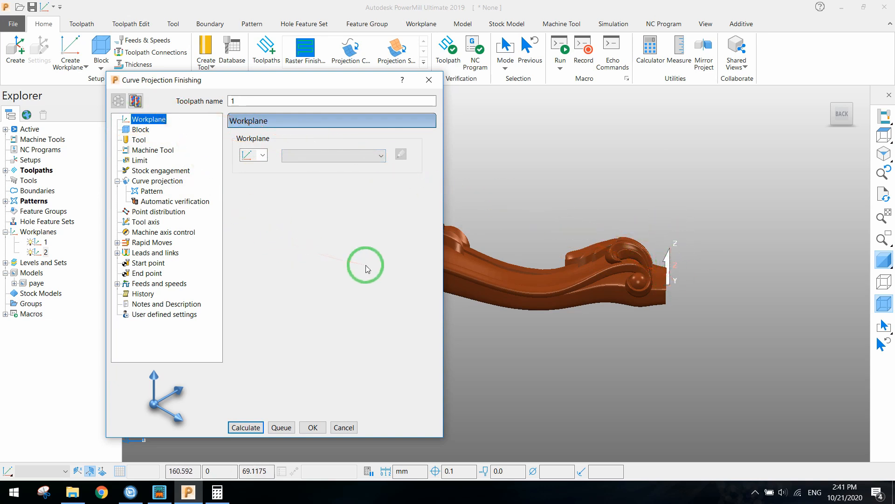
pyautogui.click(141, 129)
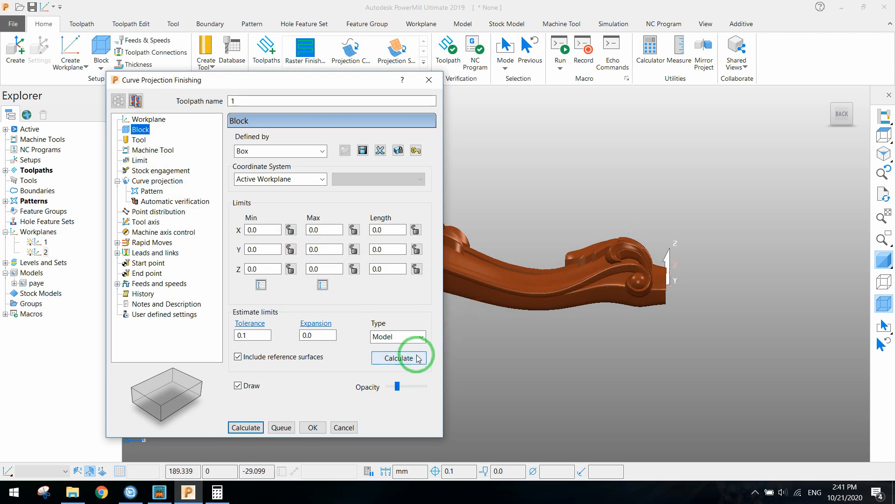
pyautogui.click(399, 357)
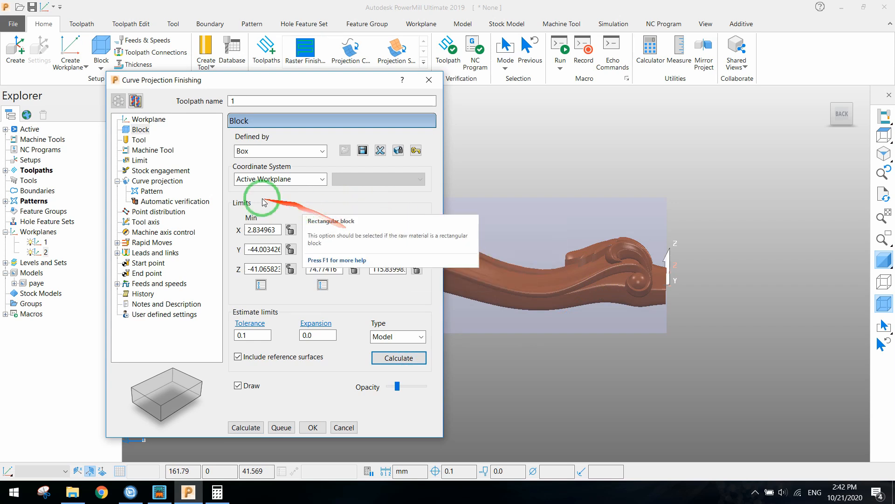
# - Define a tapered spherical tool: taper 3.6, diameter 12, tip radius 1.5, length 80
pyautogui.click(138, 140)
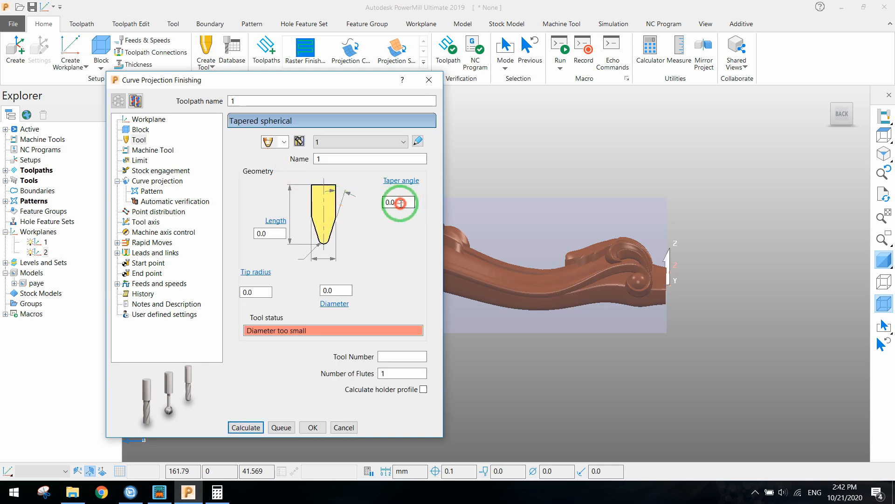
pyautogui.write('3.6')
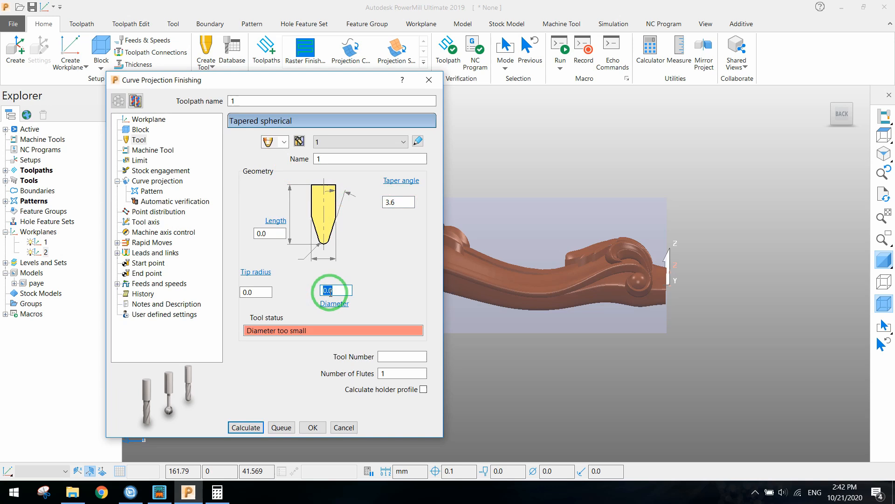
pyautogui.write('12')
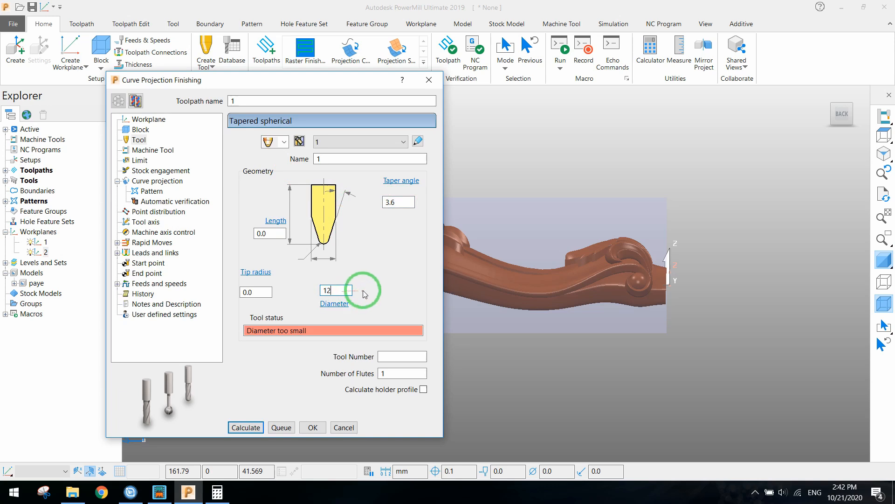
pyautogui.moveTo(364, 246)
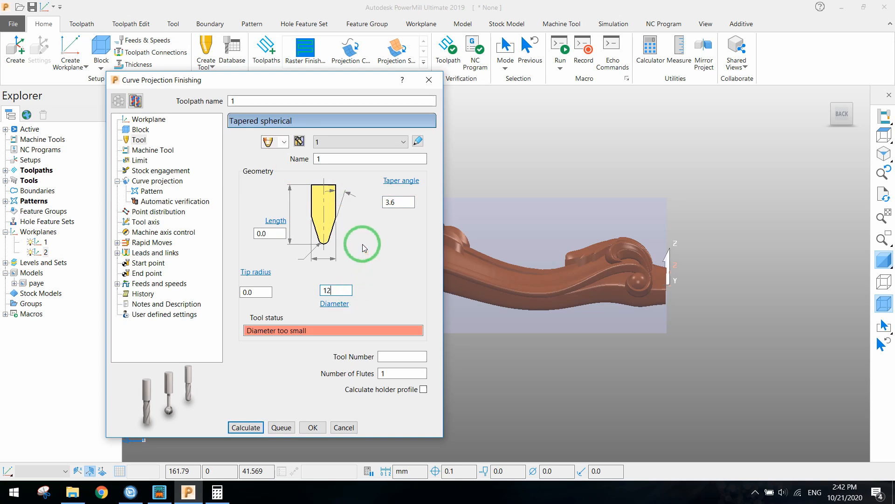
pyautogui.moveTo(361, 231)
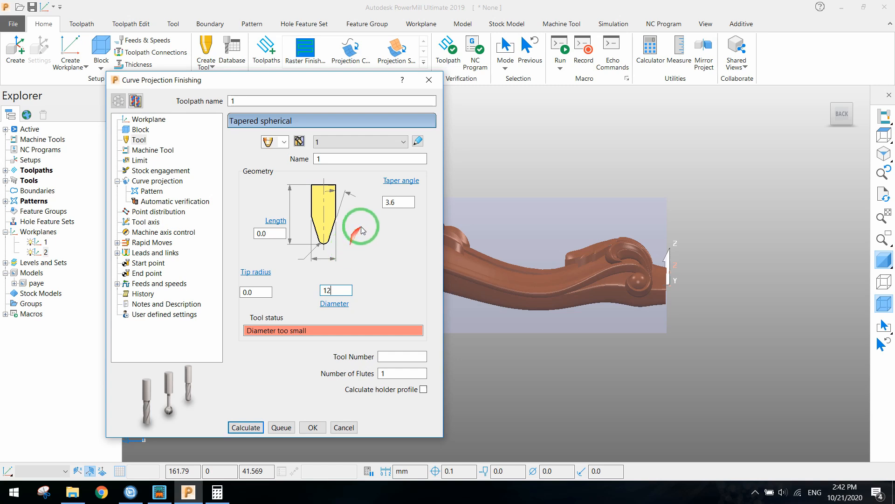
pyautogui.click(397, 201)
pyautogui.write('1.5')
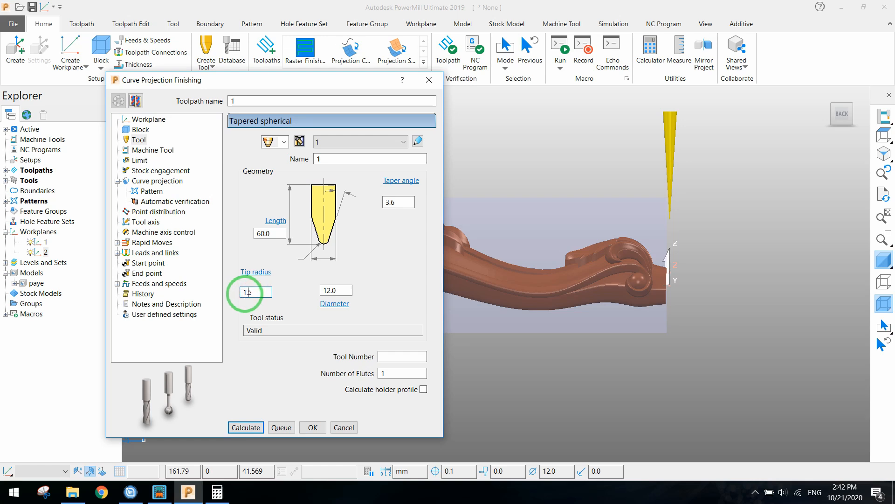
pyautogui.click(252, 292)
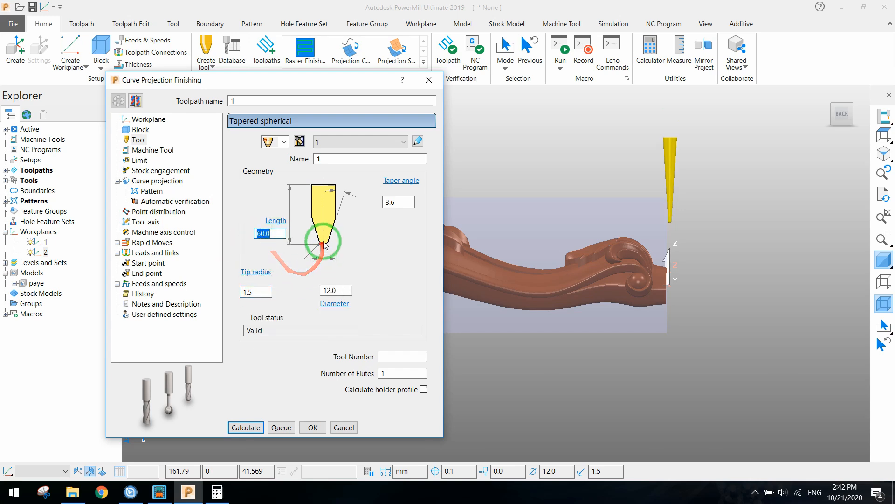
pyautogui.moveTo(268, 233)
pyautogui.write('80')
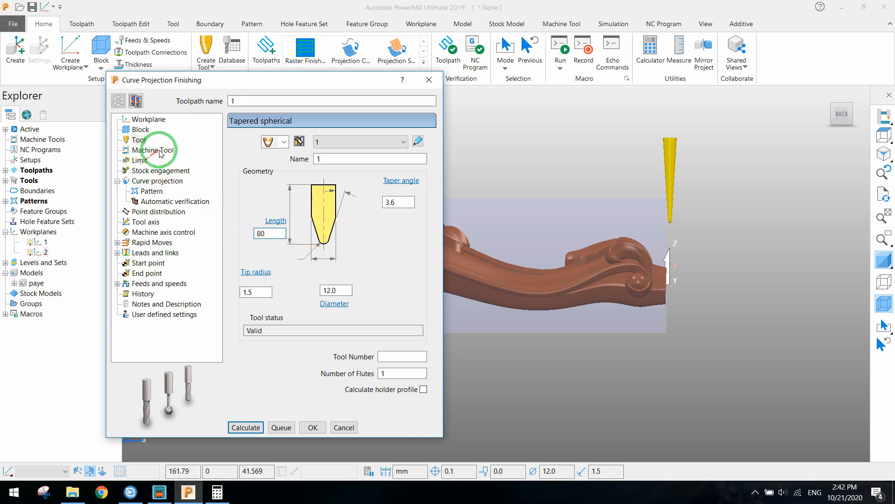
pyautogui.moveTo(166, 171)
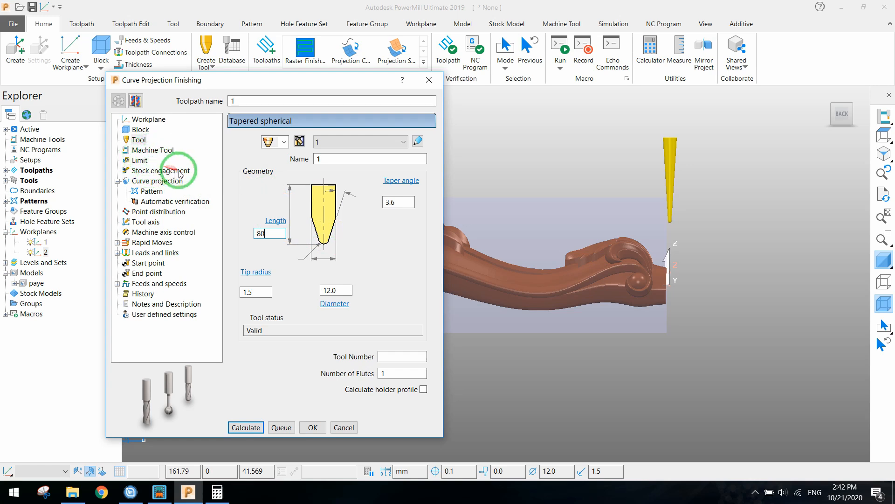
pyautogui.click(160, 180)
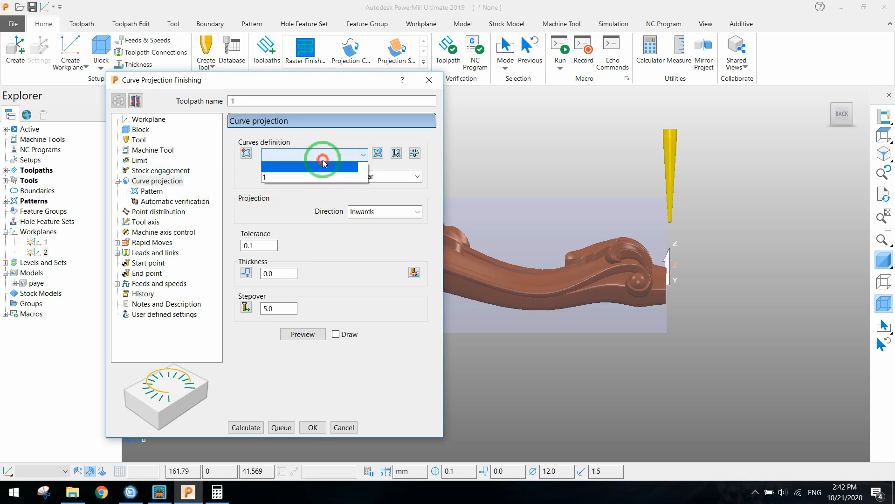
# - Project along curve 1 using Spiral style with a 0.5 stepover
pyautogui.click(363, 155)
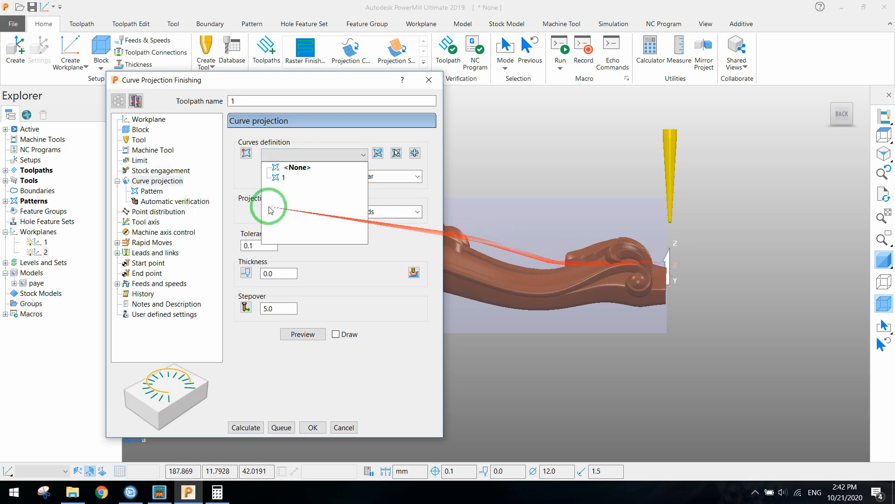
pyautogui.click(279, 177)
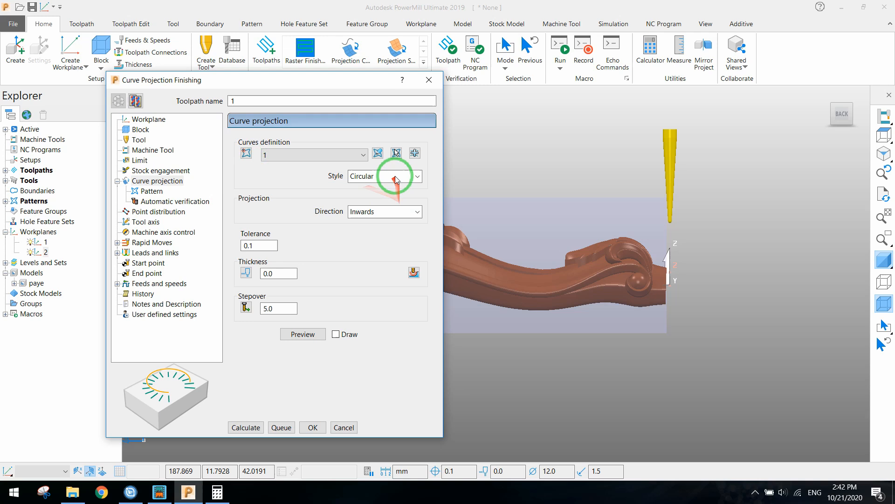
pyautogui.click(417, 175)
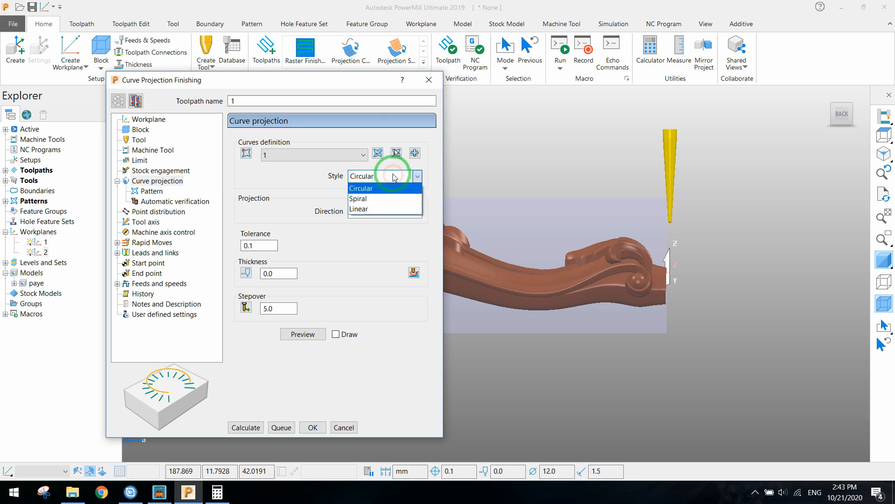
pyautogui.click(358, 198)
pyautogui.write('.5')
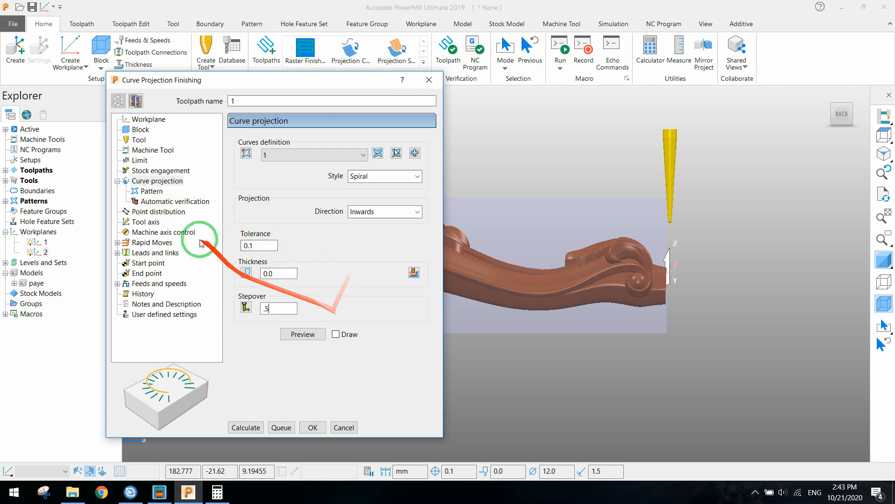
pyautogui.moveTo(152, 223)
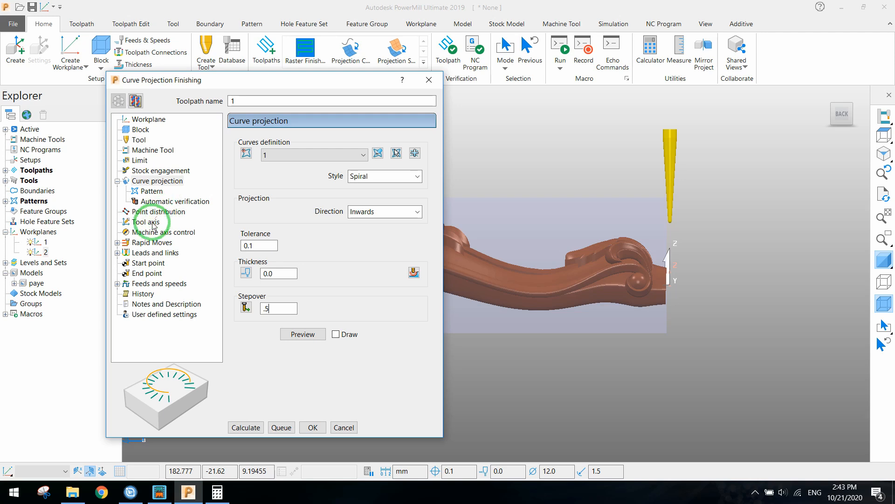
# - Set the tool axis to Lead/Lean in PowerMill 2012 R2 mode
pyautogui.click(148, 221)
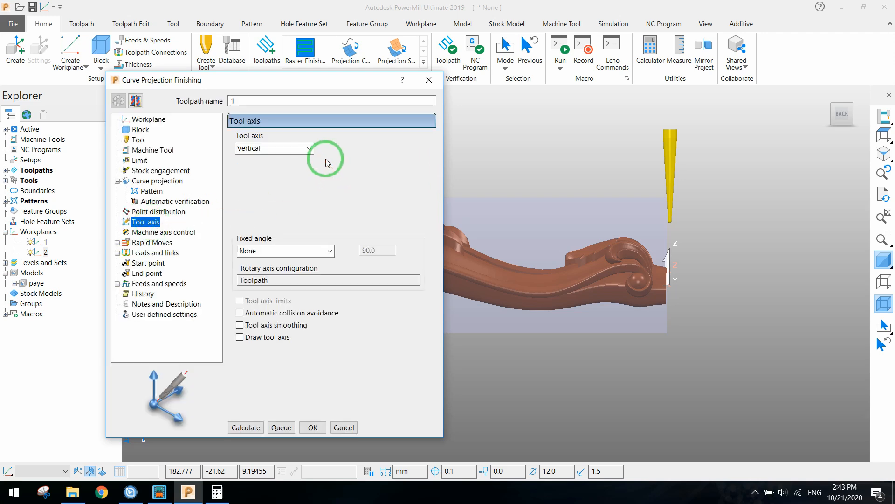
pyautogui.moveTo(310, 150)
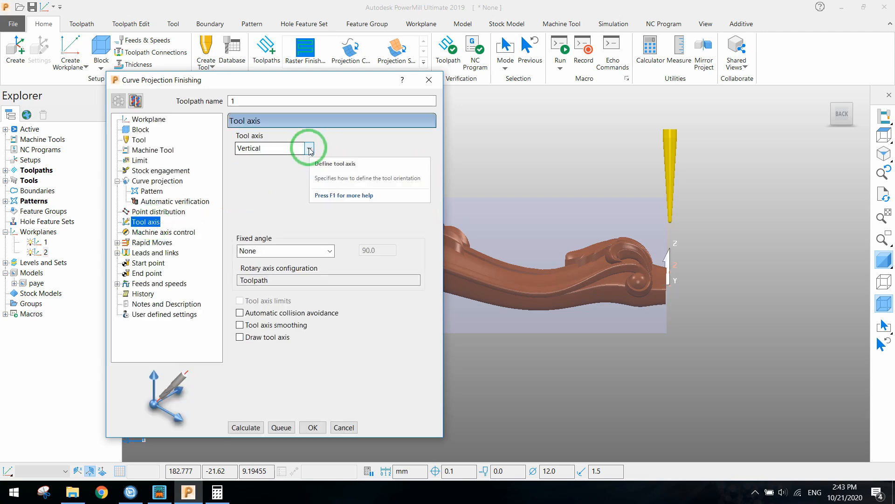
pyautogui.click(310, 148)
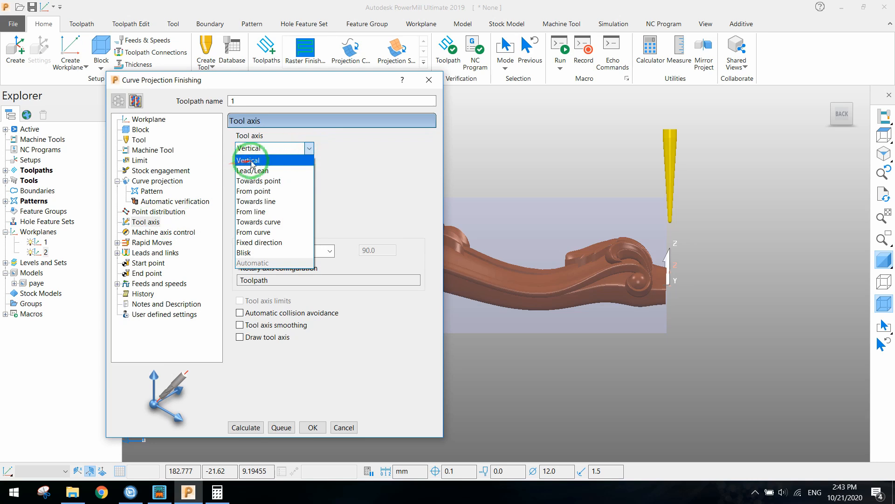
pyautogui.click(247, 148)
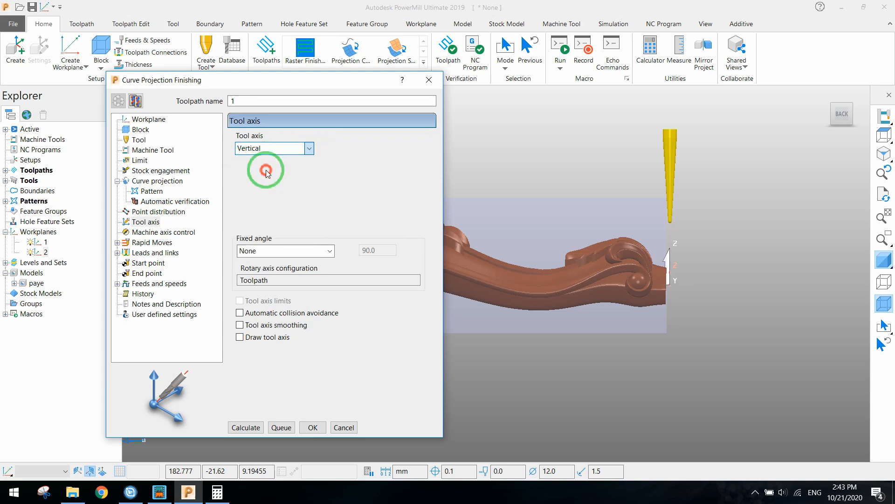
pyautogui.click(272, 148)
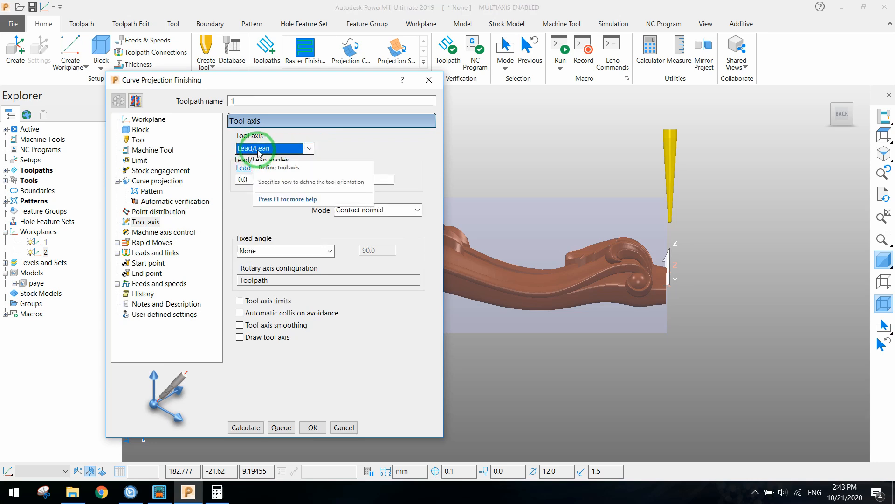
pyautogui.click(417, 210)
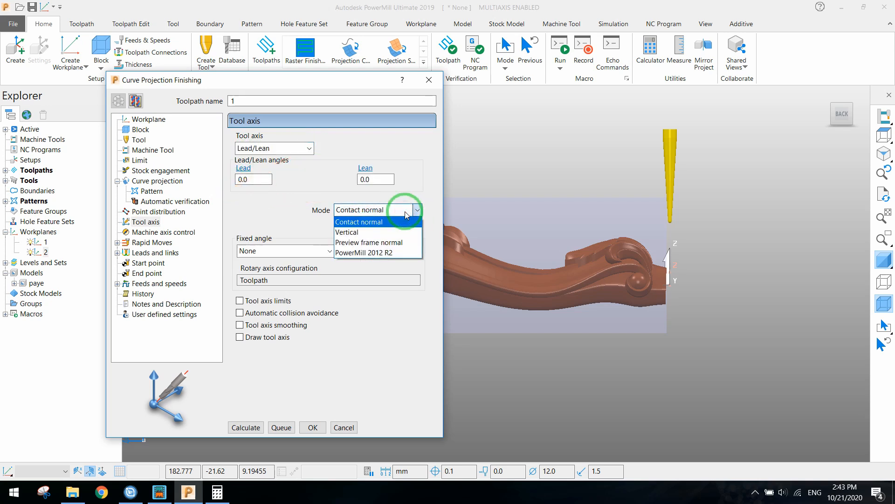
pyautogui.click(372, 252)
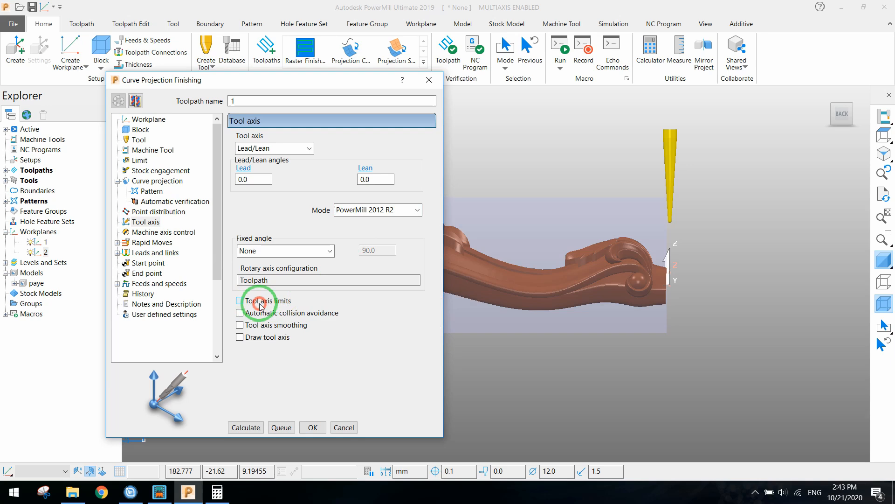
# - Enable tool axis limits set to Move tool axis, Manual orientation, workplane 2
pyautogui.click(239, 300)
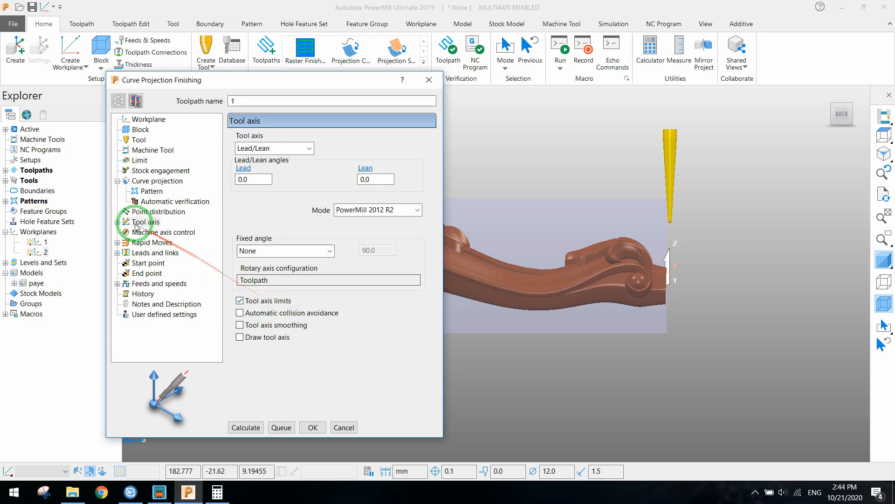
pyautogui.click(165, 232)
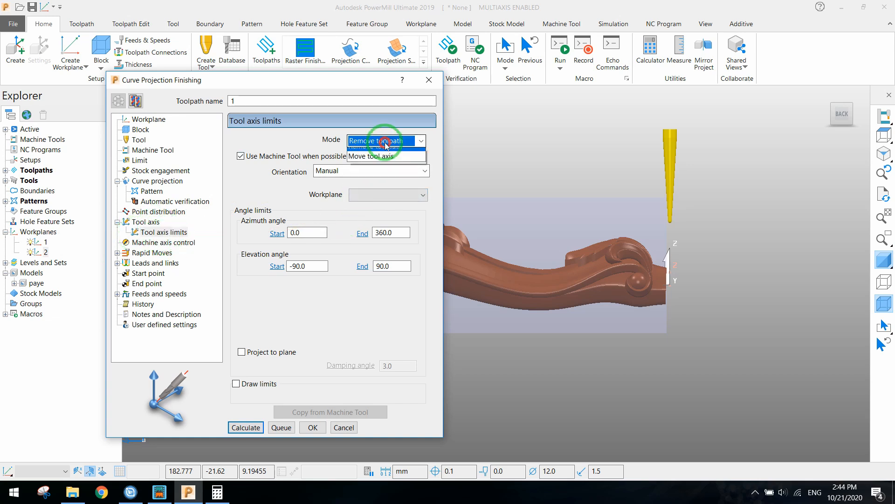
pyautogui.click(377, 155)
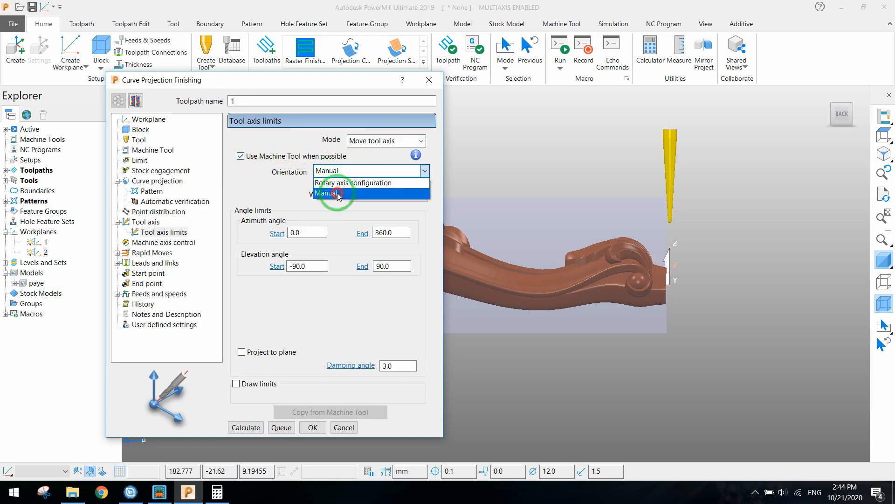
pyautogui.click(336, 194)
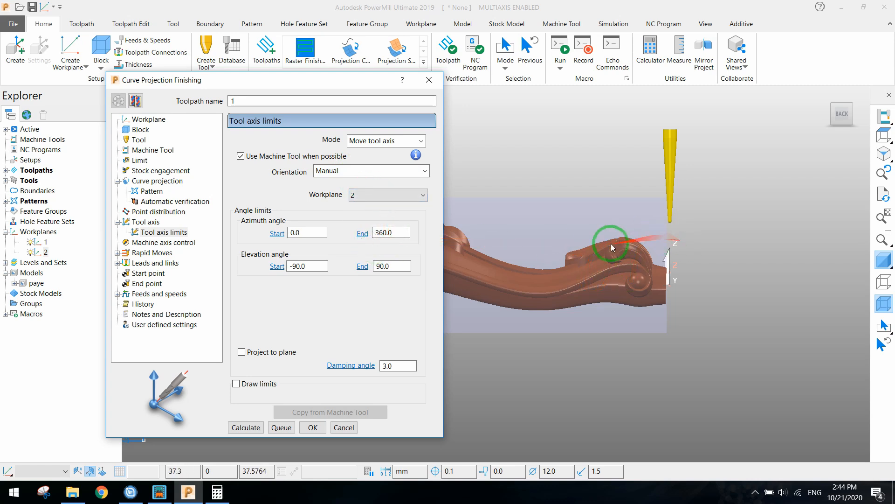
# - Make the safe area a calculated cylinder with rapid radius 82.69 and plunge radius 77.69
pyautogui.click(153, 252)
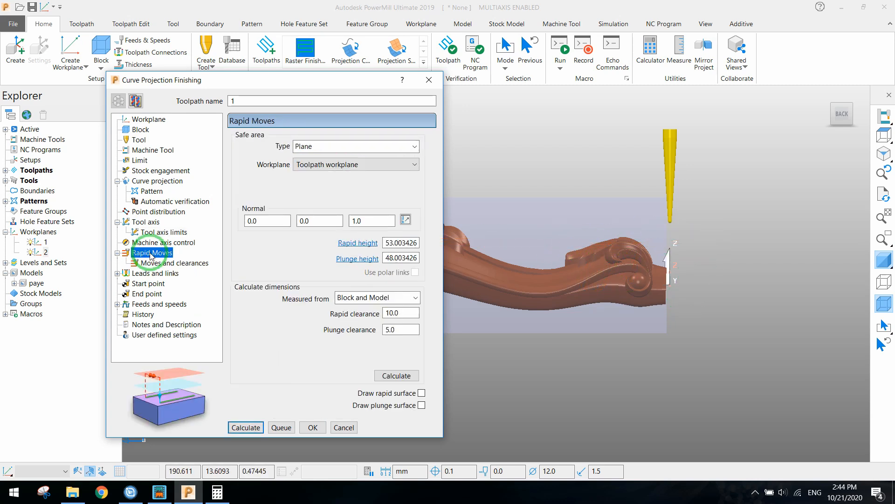
pyautogui.click(412, 146)
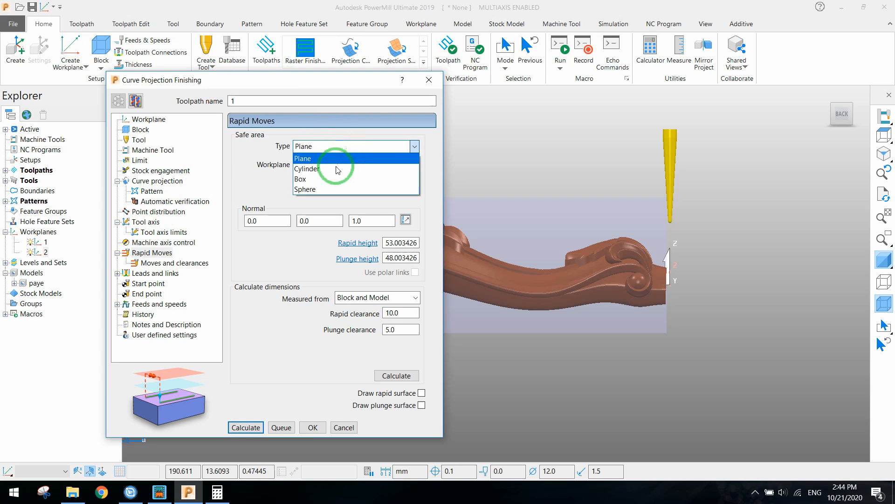
pyautogui.click(307, 168)
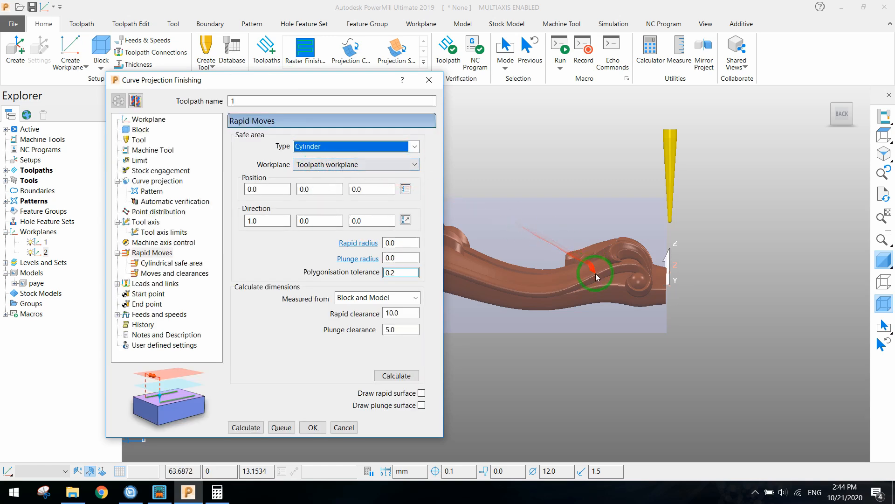
pyautogui.moveTo(594, 262)
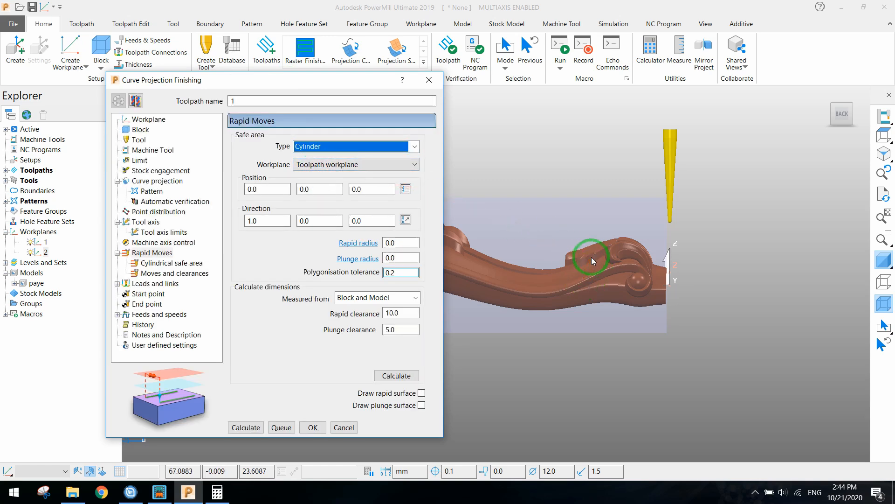
pyautogui.moveTo(637, 335)
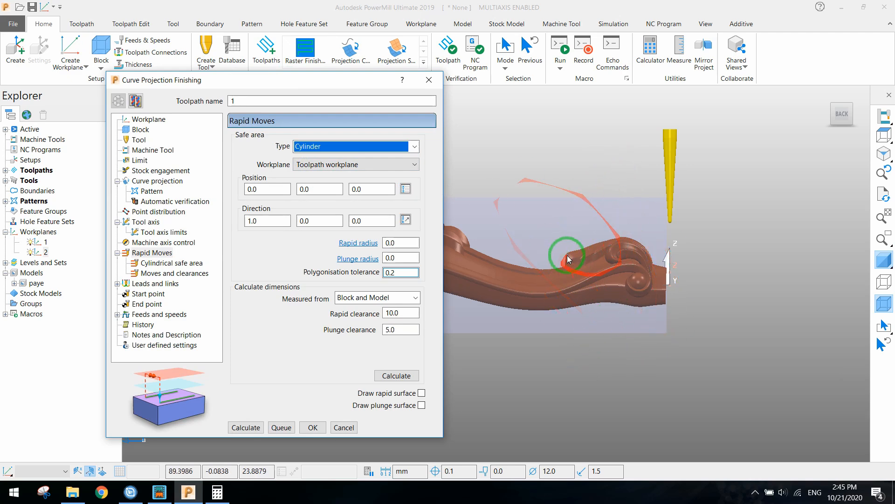
pyautogui.click(396, 375)
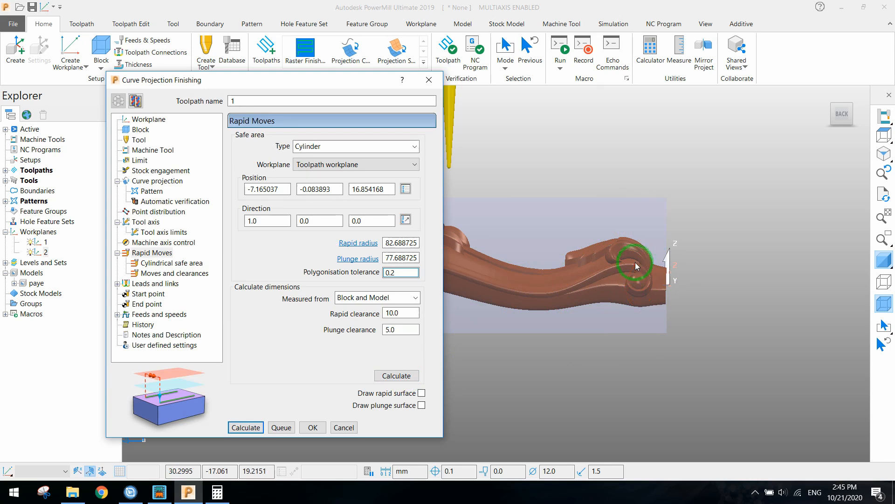
pyautogui.moveTo(614, 254)
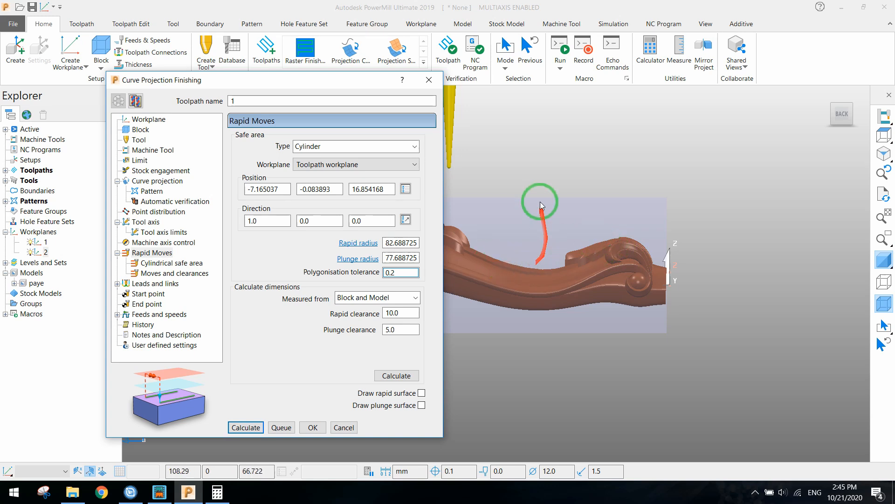
pyautogui.moveTo(628, 238)
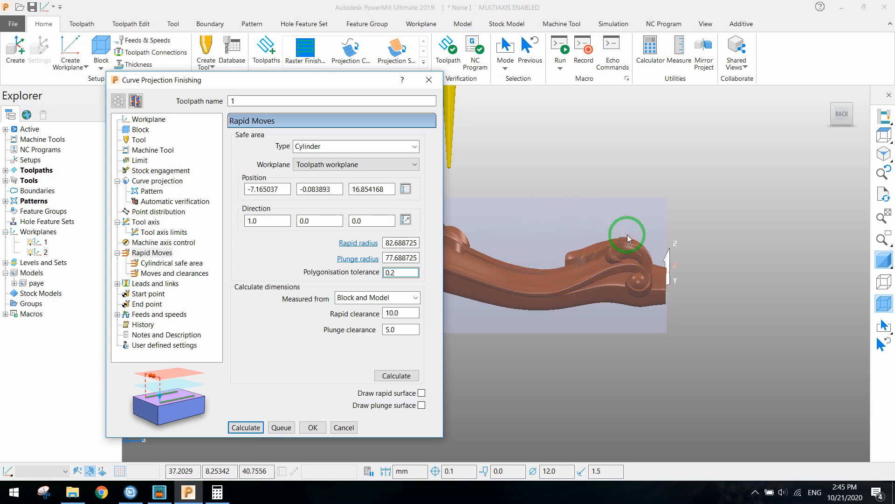
pyautogui.moveTo(149, 284)
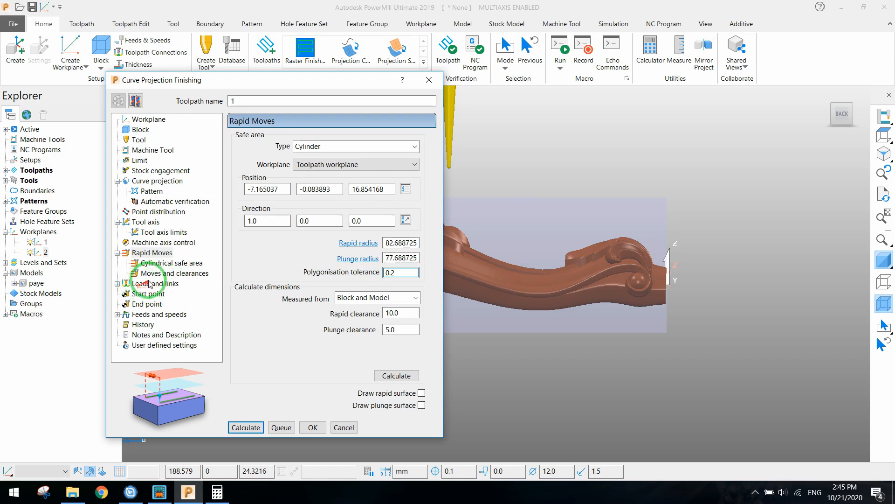
pyautogui.click(152, 292)
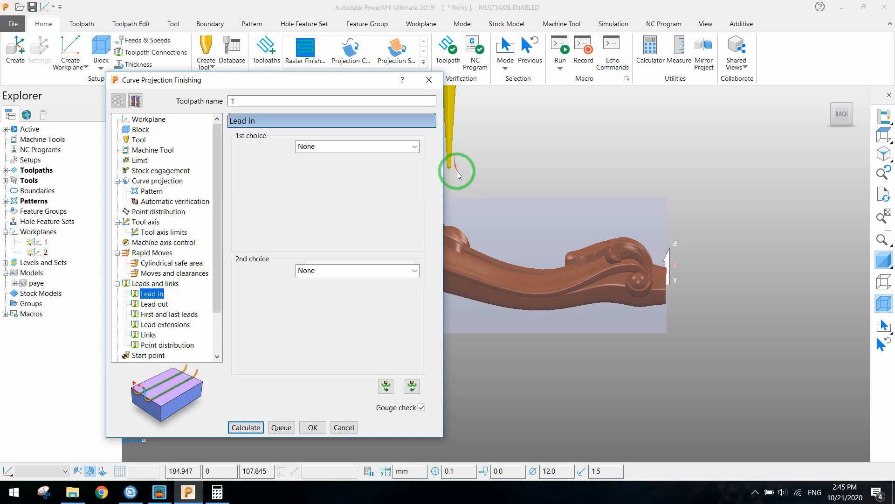
pyautogui.moveTo(531, 219)
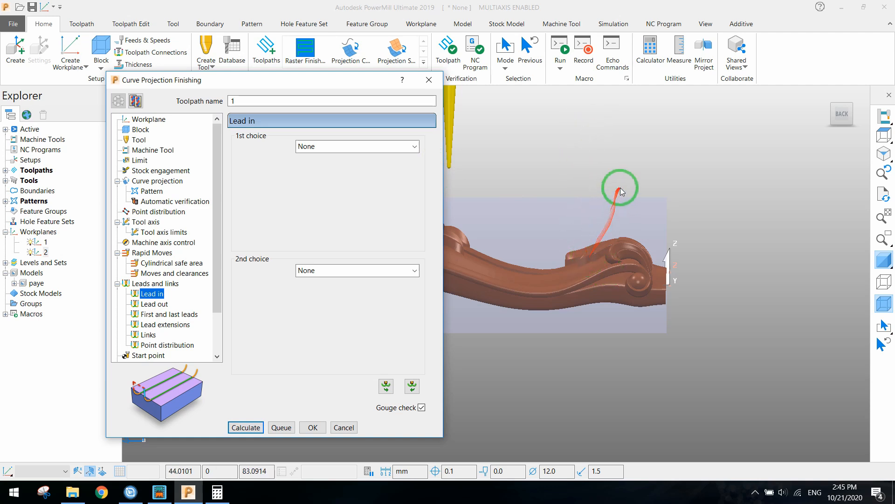
# - Give the separate first lead-in a Ramp type
pyautogui.click(154, 304)
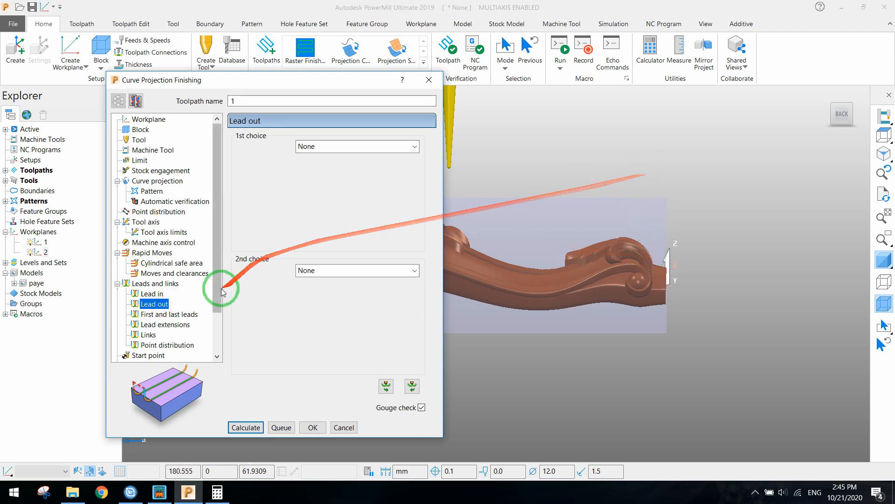
pyautogui.click(170, 313)
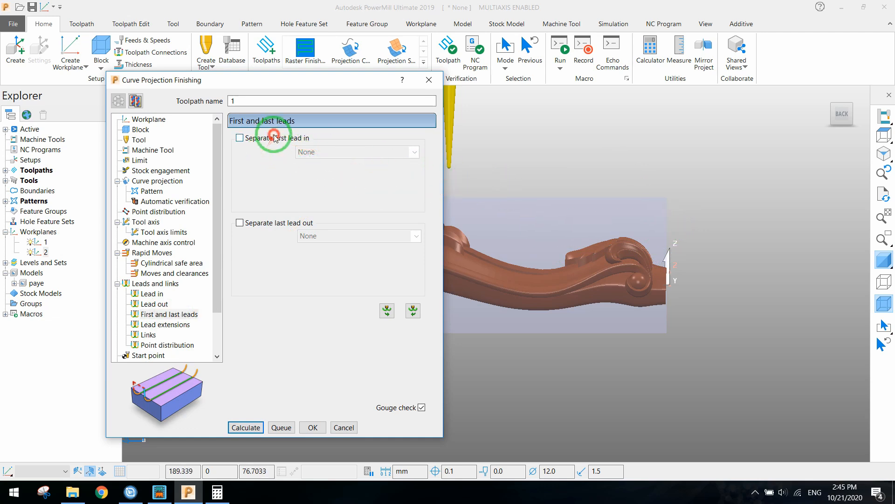
pyautogui.click(239, 138)
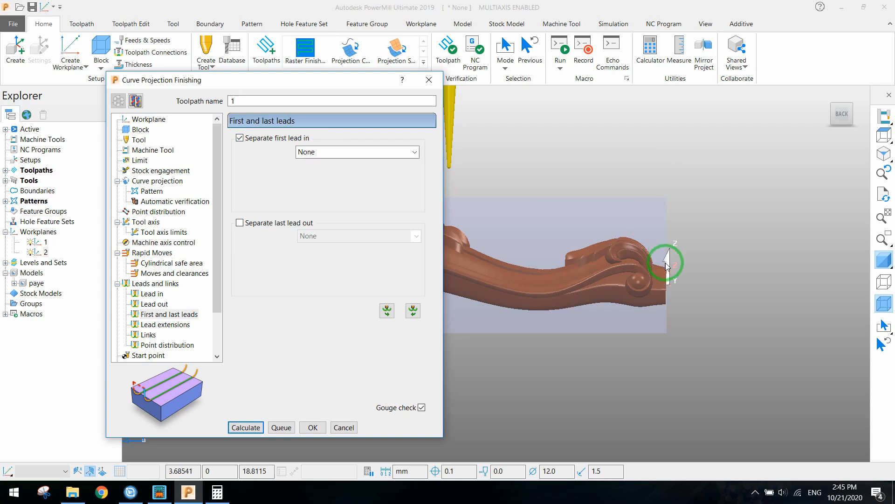
pyautogui.click(412, 151)
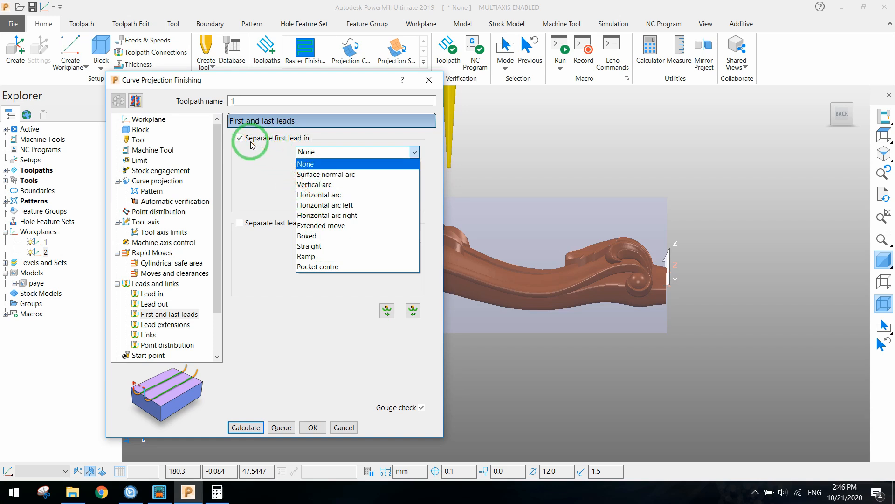
pyautogui.moveTo(251, 142)
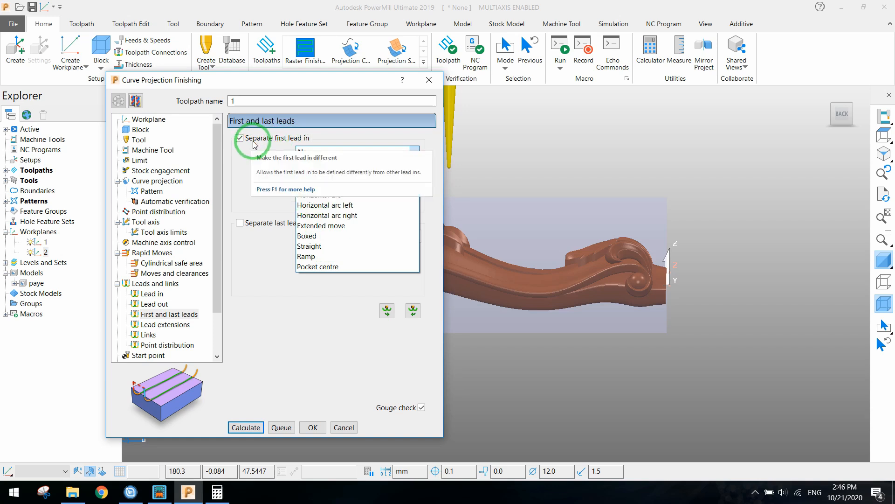
pyautogui.moveTo(308, 255)
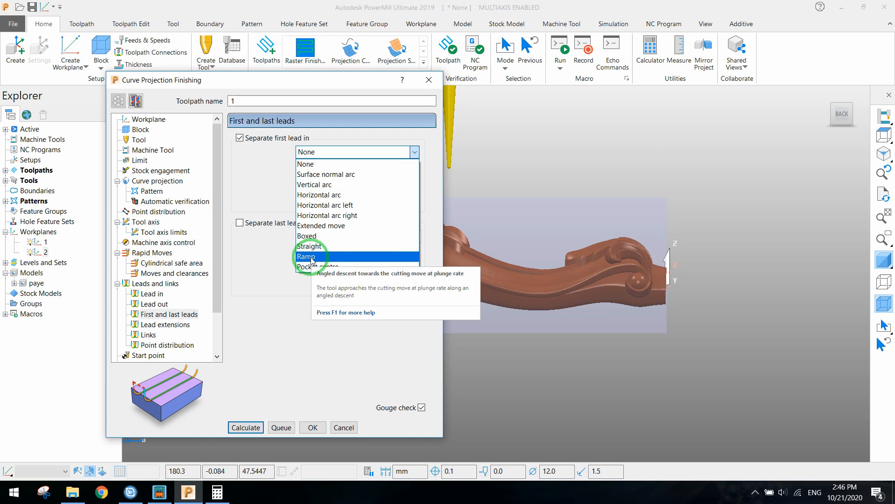
pyautogui.click(305, 256)
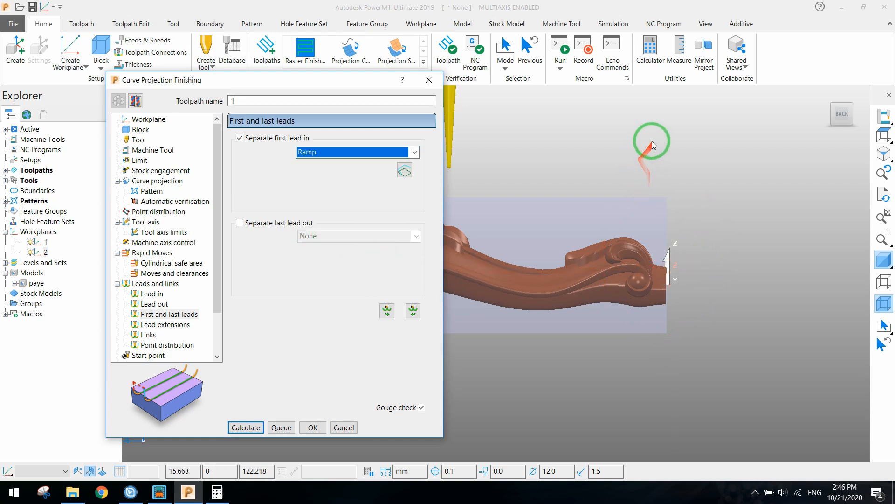
pyautogui.moveTo(664, 295)
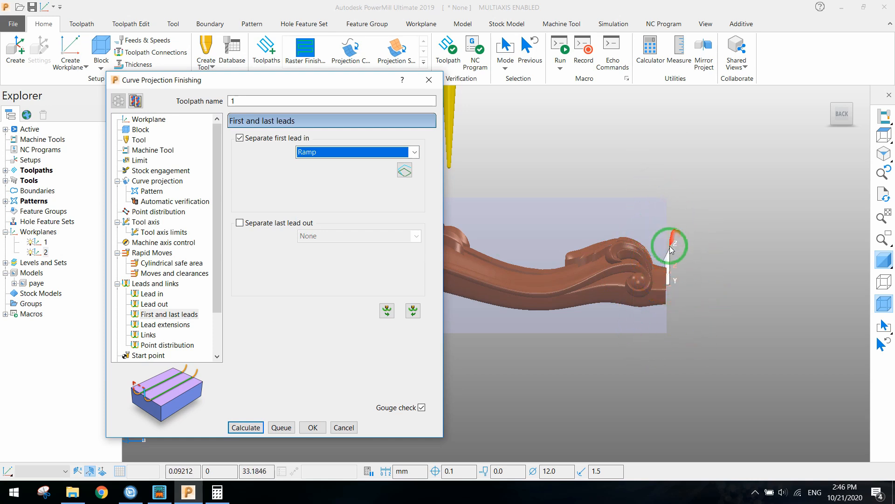
pyautogui.moveTo(419, 269)
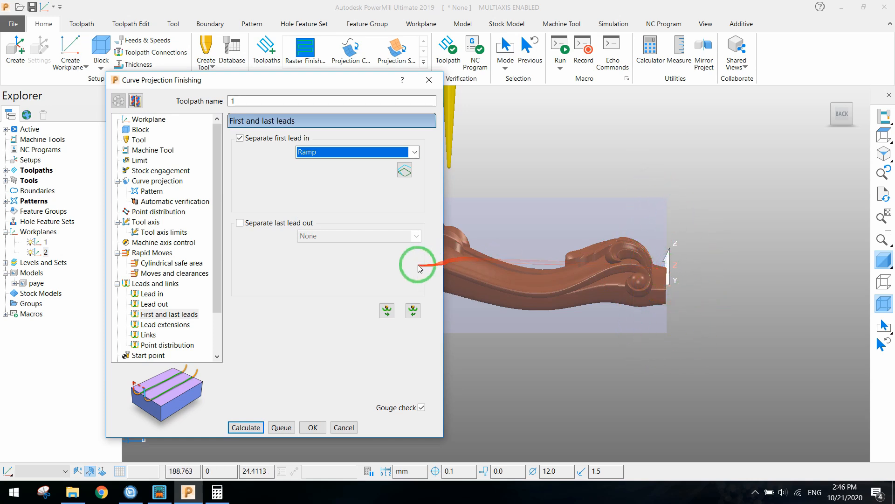
# - Use Skim then Incremental links, default Incremental, and start at First point safe
pyautogui.click(157, 334)
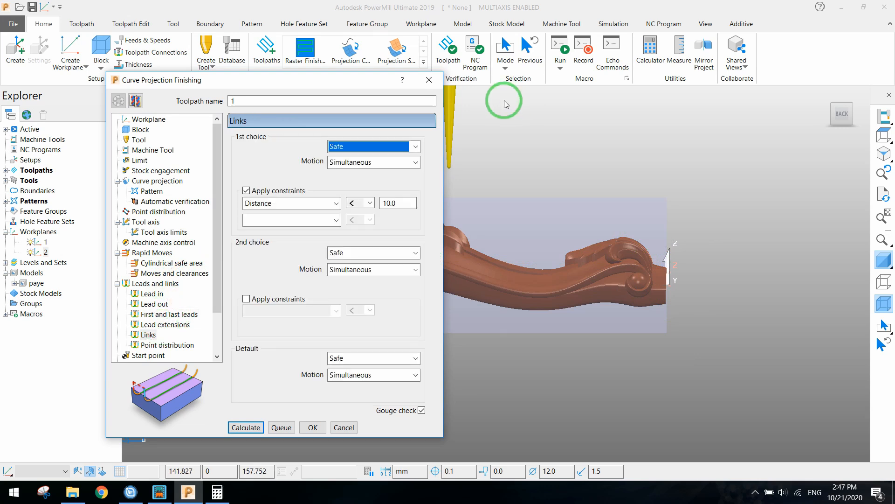
pyautogui.moveTo(534, 264)
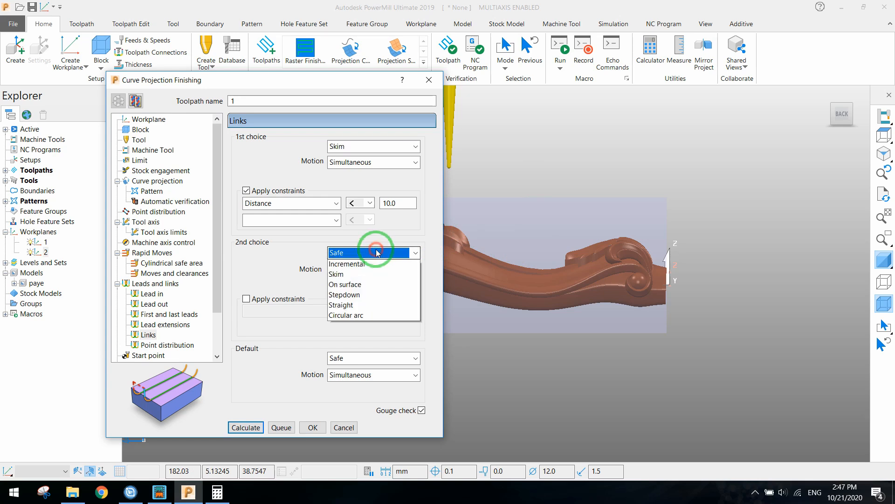
pyautogui.click(346, 263)
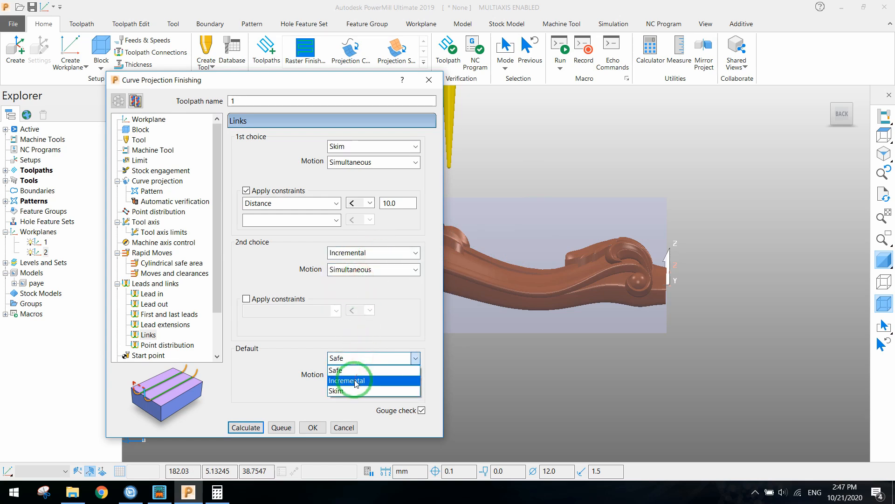
pyautogui.click(346, 381)
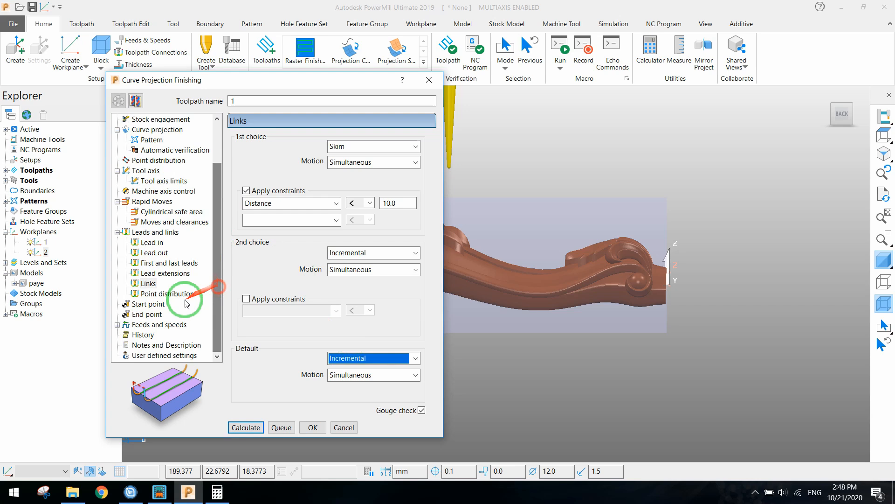
pyautogui.click(149, 304)
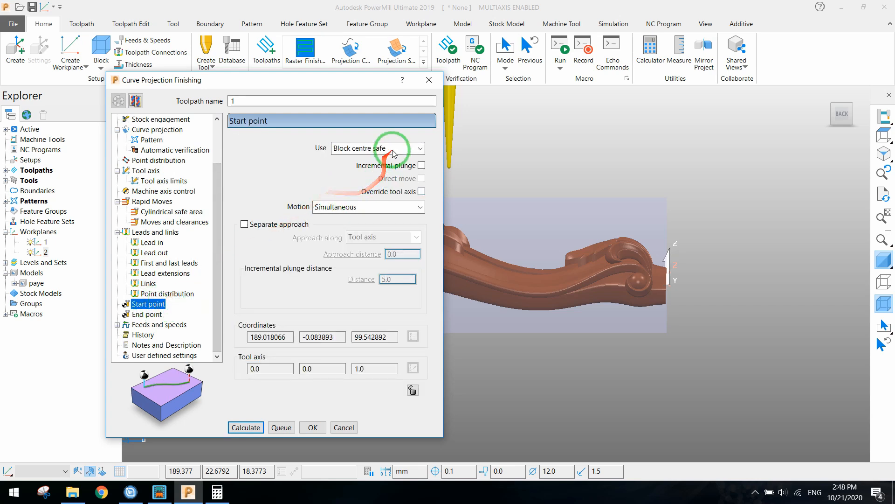
pyautogui.click(421, 148)
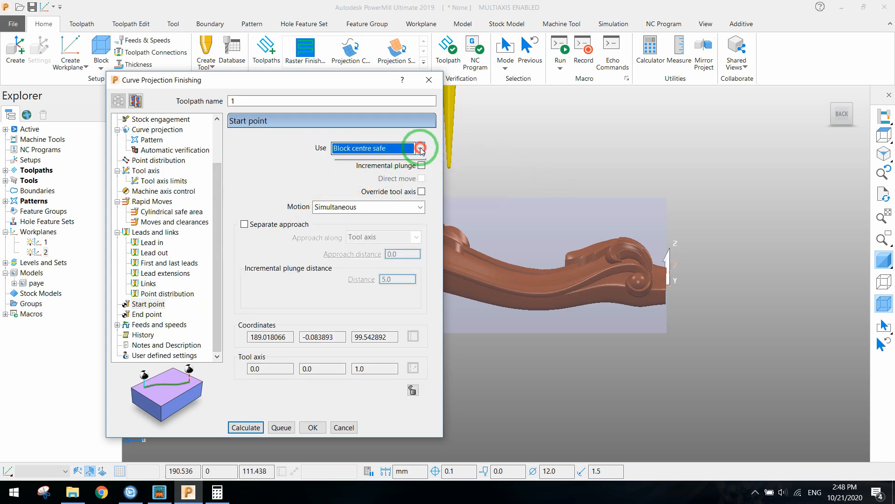
pyautogui.click(420, 148)
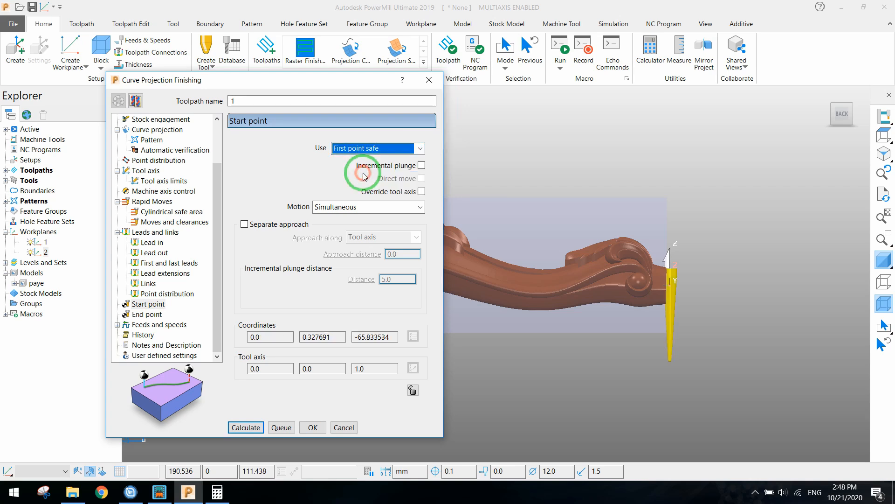
pyautogui.click(149, 314)
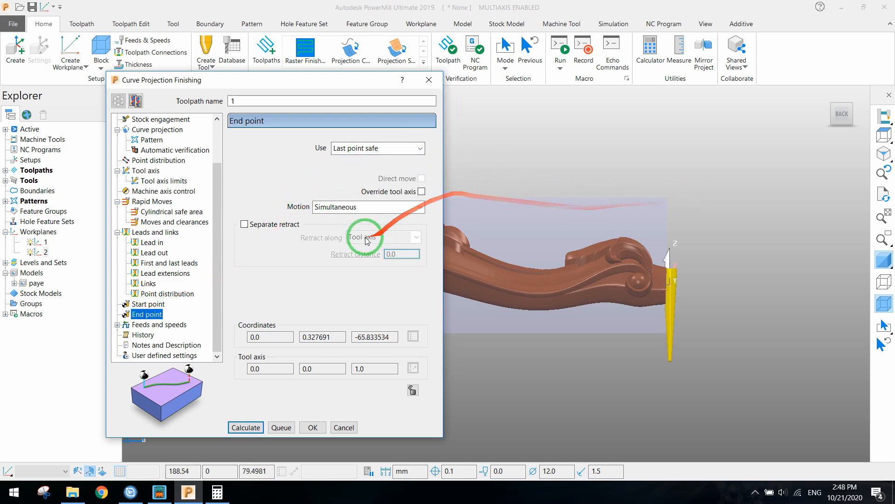
# - Set spindle speed 13000 rpm, cutting feed 10000 and plunging feed 1000 mm/min
pyautogui.click(162, 324)
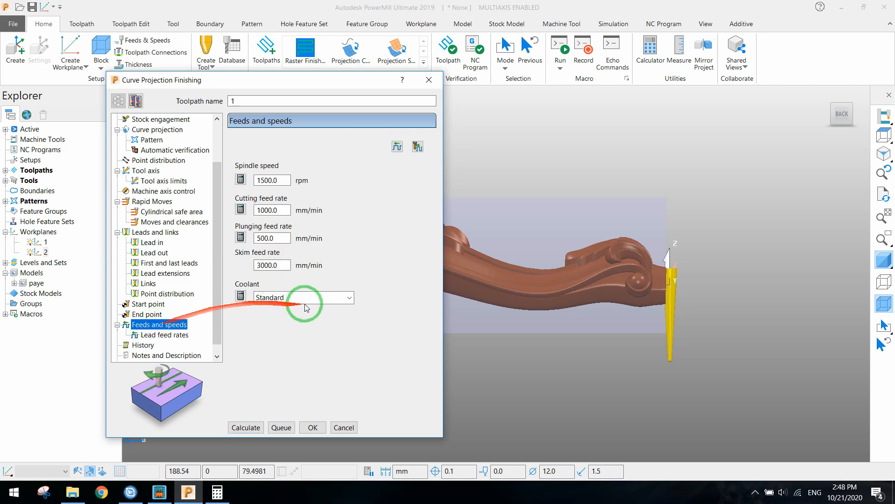
pyautogui.click(272, 180)
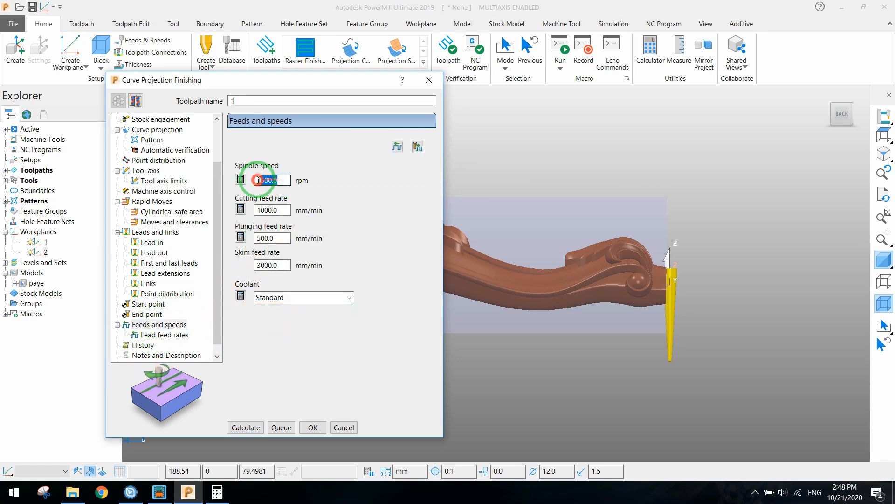
pyautogui.write('13000')
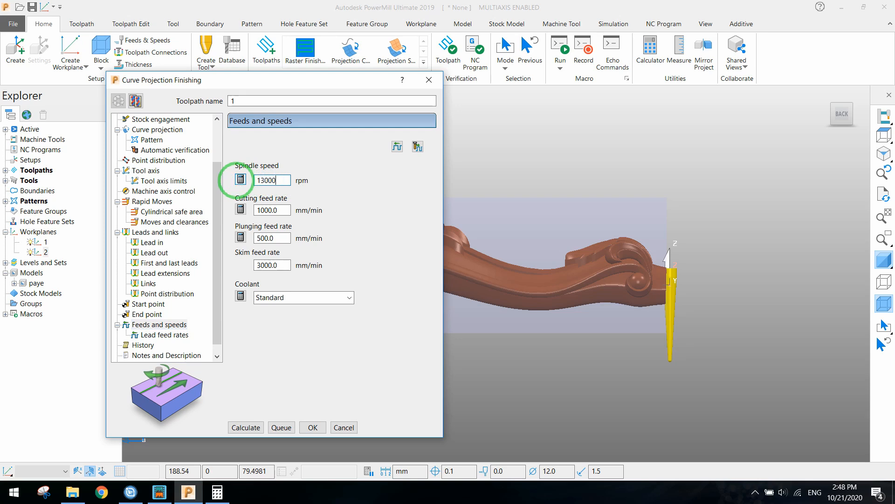
pyautogui.tripleClick(272, 210)
pyautogui.write('10000')
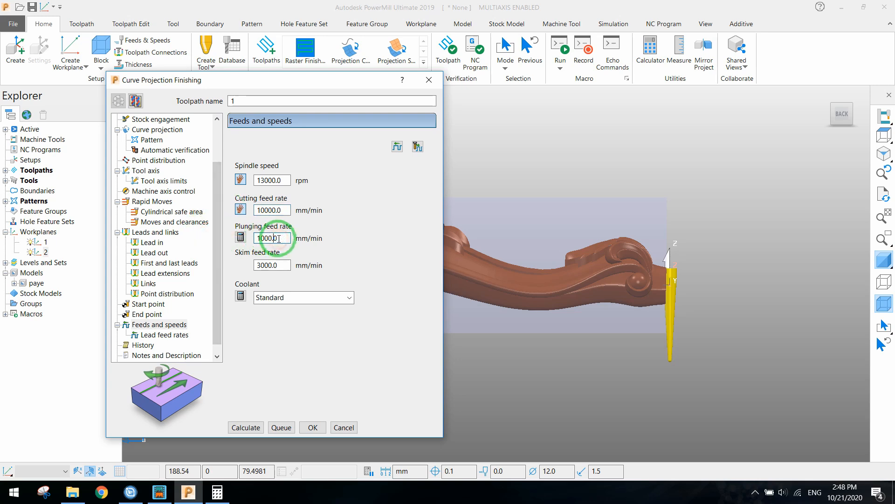
pyautogui.moveTo(590, 141)
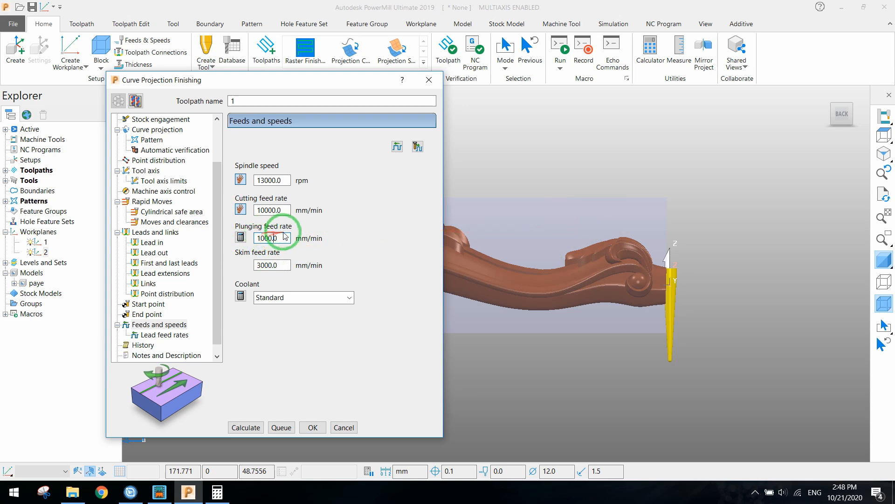
pyautogui.tripleClick(272, 238)
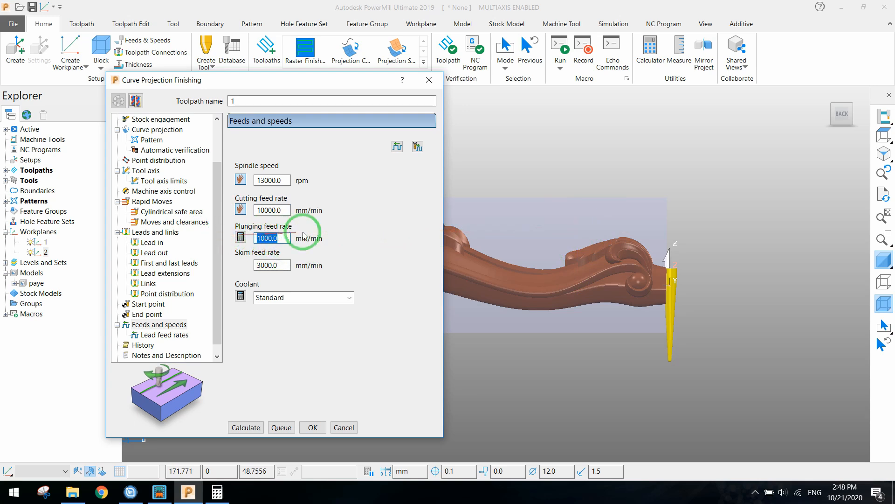
pyautogui.moveTo(285, 258)
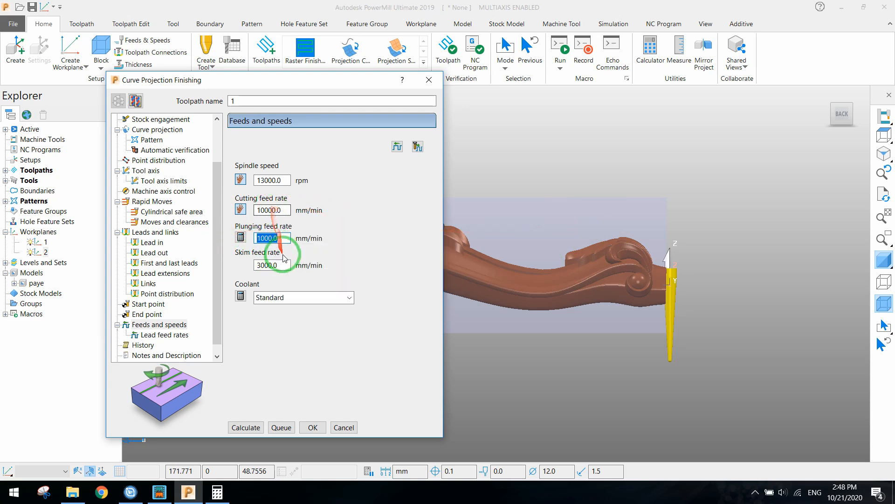
pyautogui.click(246, 427)
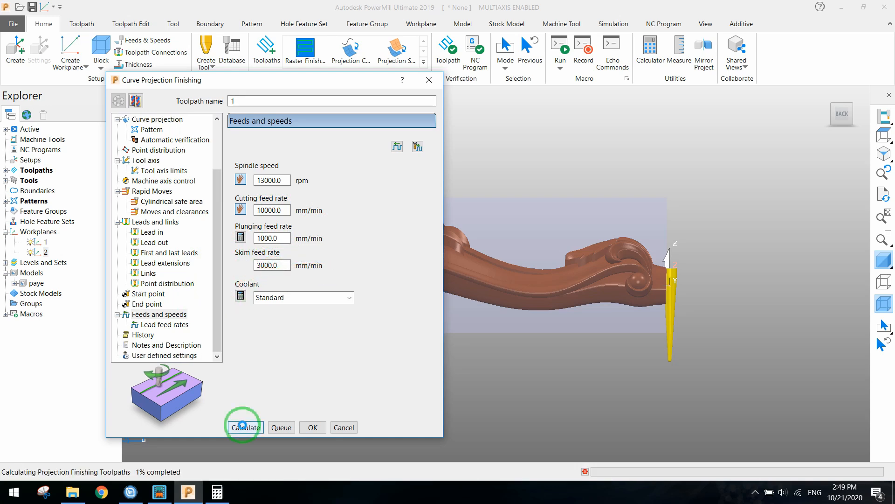
# - Calculate the curve projection finishing toolpath until the spiral wraps the furniture leg
pyautogui.click(246, 427)
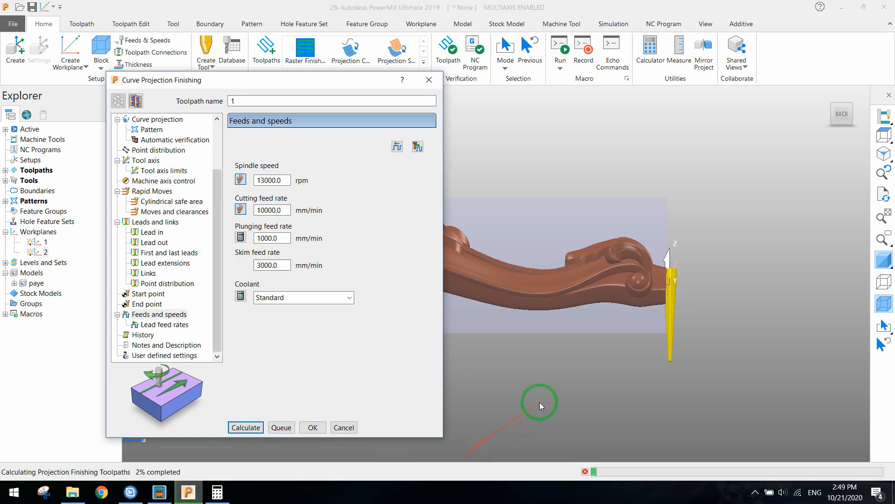
pyautogui.moveTo(531, 345)
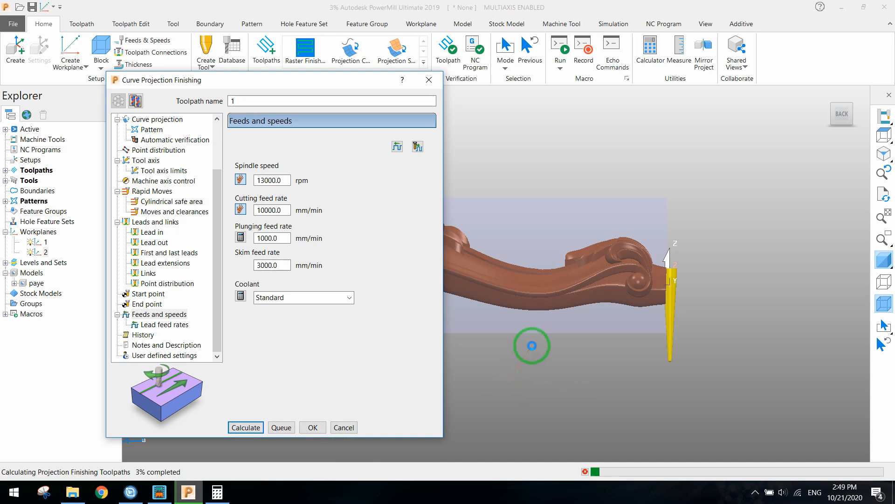
pyautogui.moveTo(553, 272)
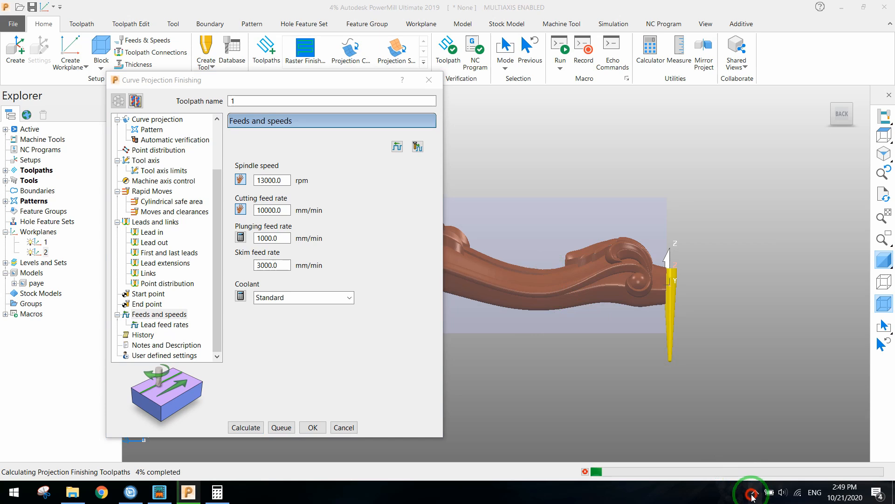
pyautogui.click(754, 492)
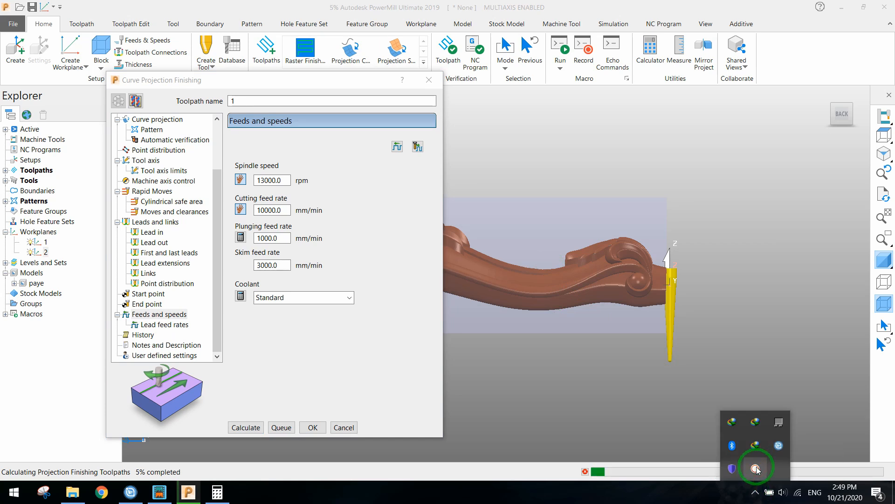
pyautogui.moveTo(761, 243)
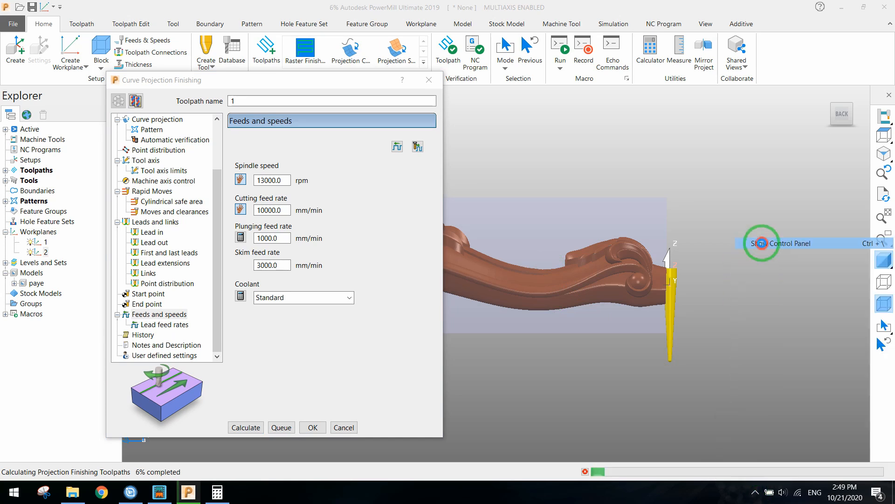
pyautogui.click(761, 243)
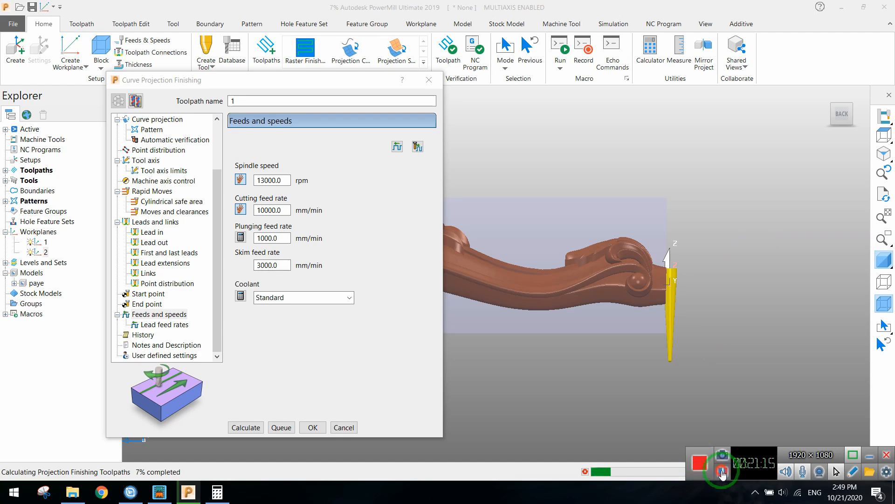
pyautogui.click(246, 427)
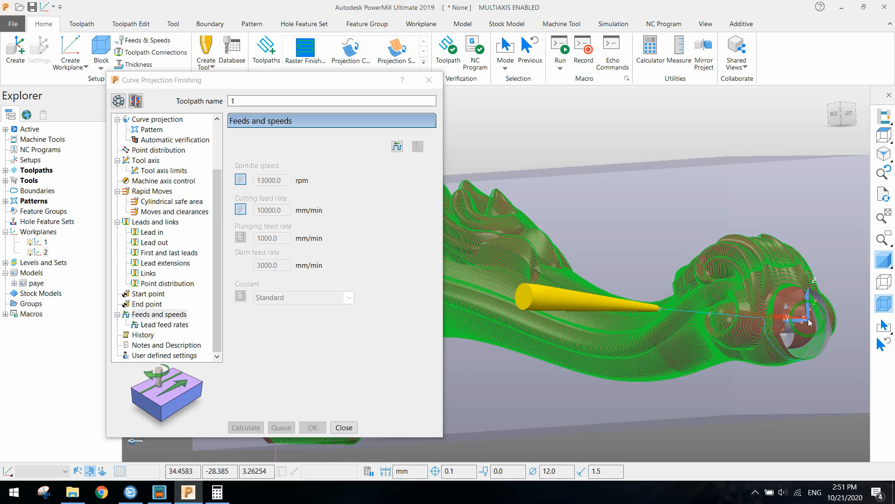
# - Close the toolpath dialog, make an individual NC program from toolpath 1, and open its settings
pyautogui.click(344, 428)
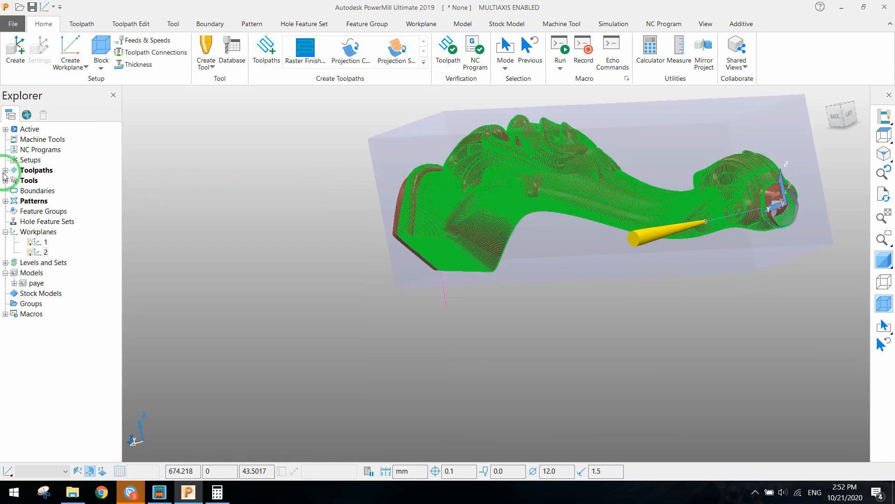
pyautogui.rightClick(35, 169)
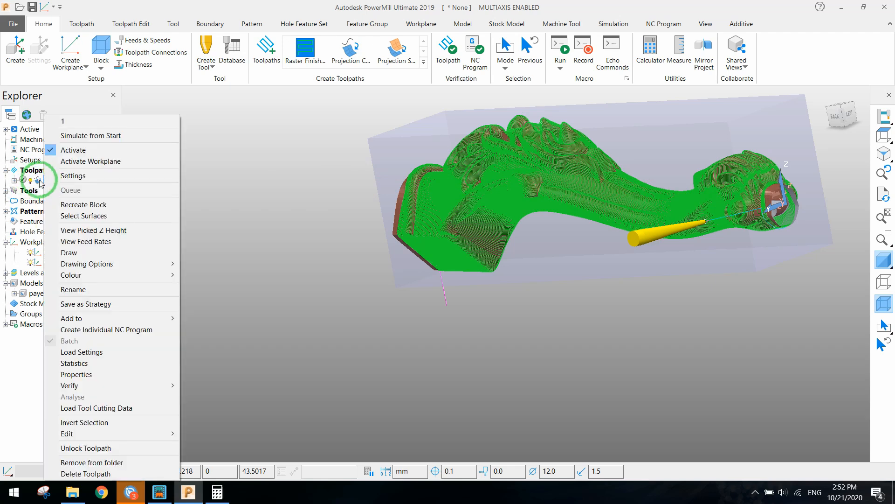
pyautogui.moveTo(67, 207)
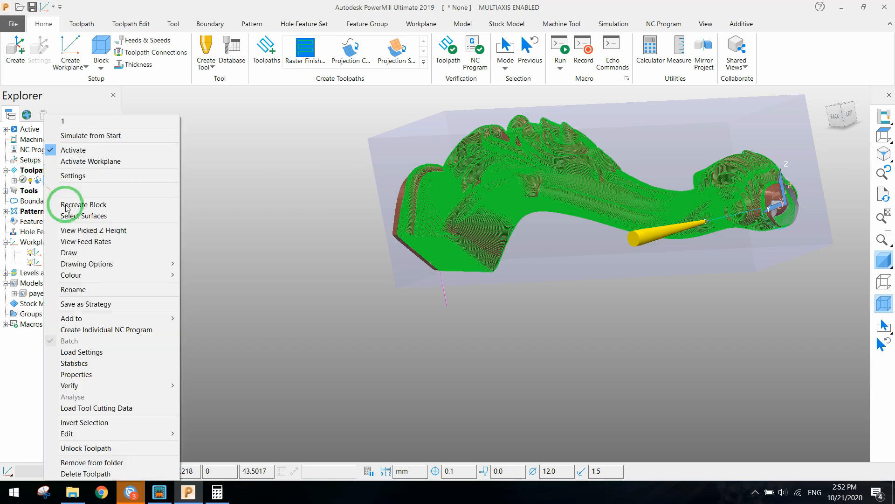
pyautogui.moveTo(105, 330)
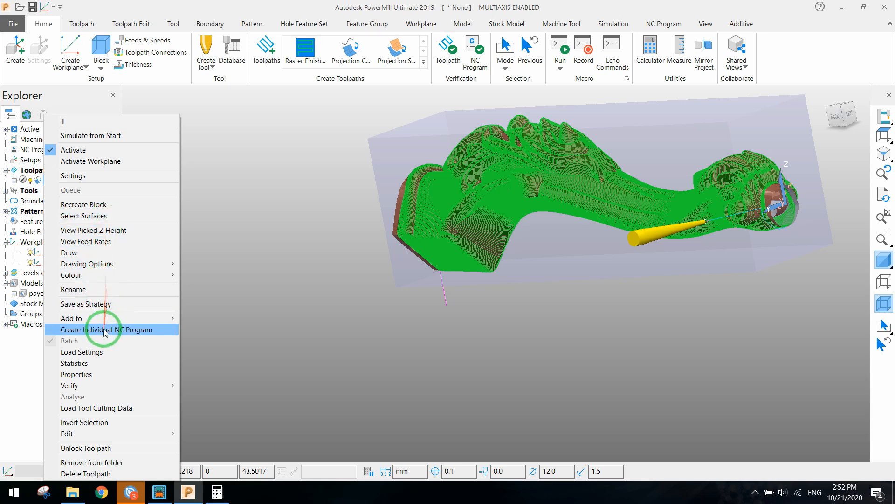
pyautogui.click(105, 330)
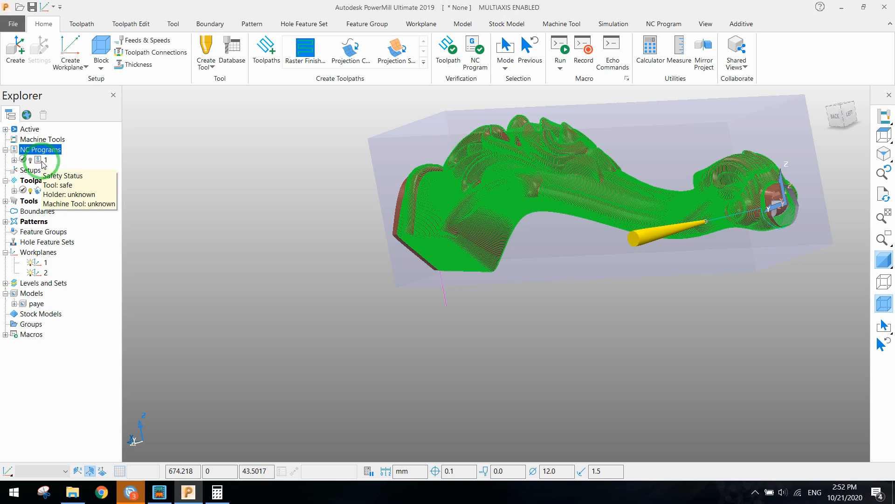
pyautogui.rightClick(46, 159)
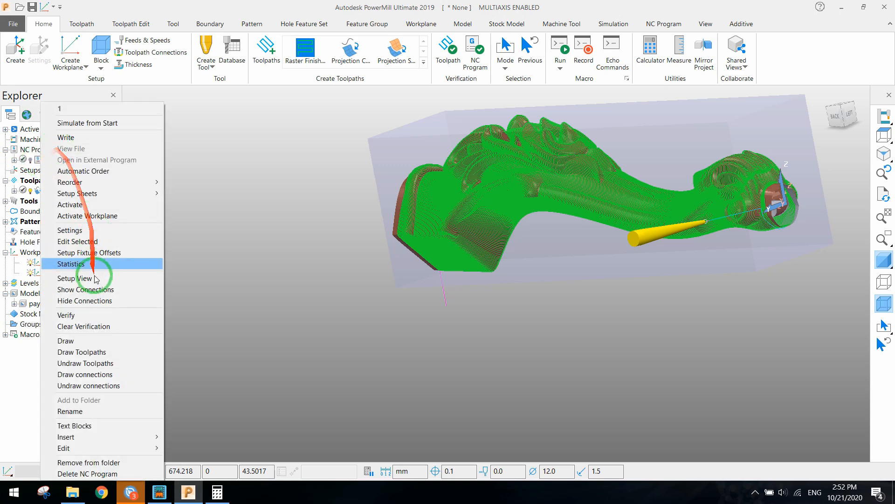
pyautogui.moveTo(96, 160)
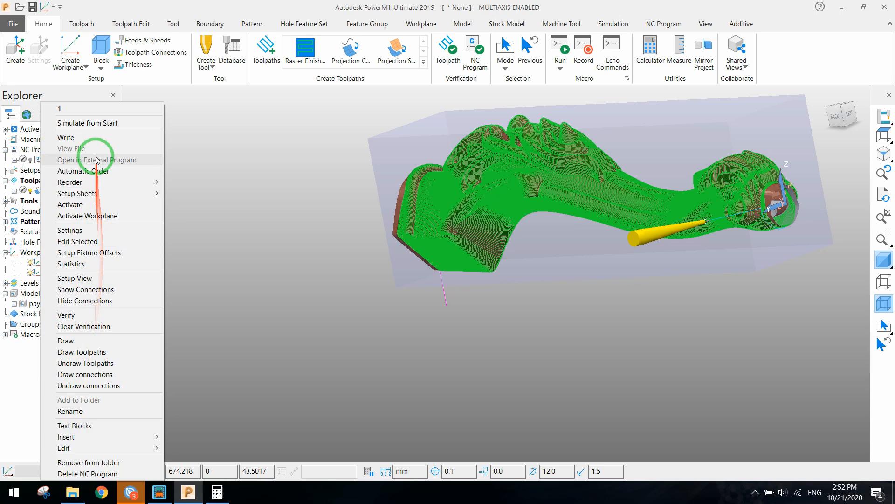
pyautogui.click(69, 230)
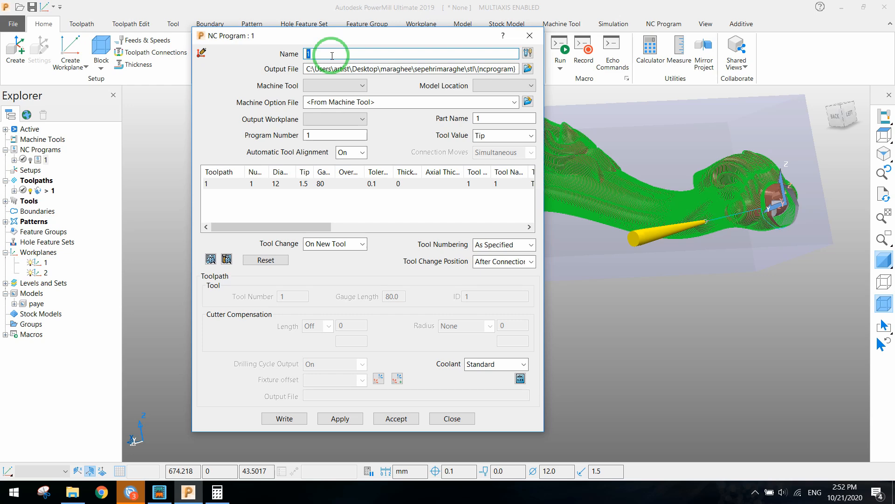
# - Name the NC program 'paye' with output file Desktop\1pish\paye.tap
pyautogui.write('paye')
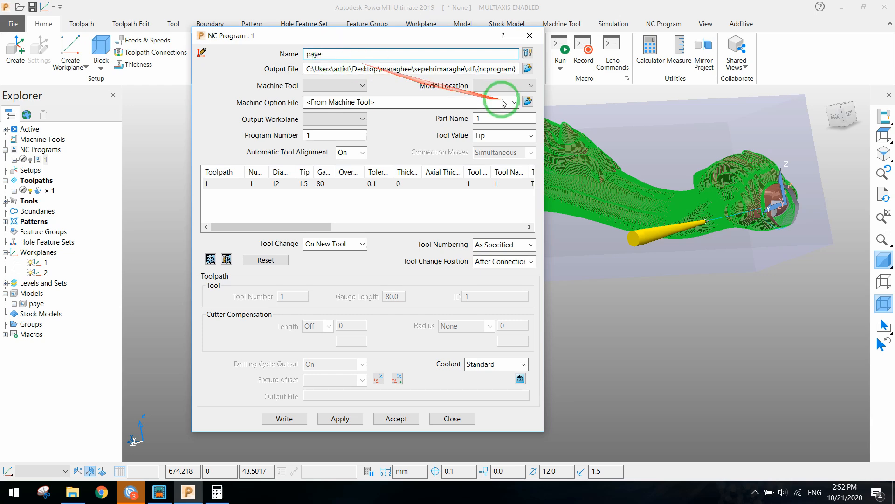
pyautogui.click(527, 68)
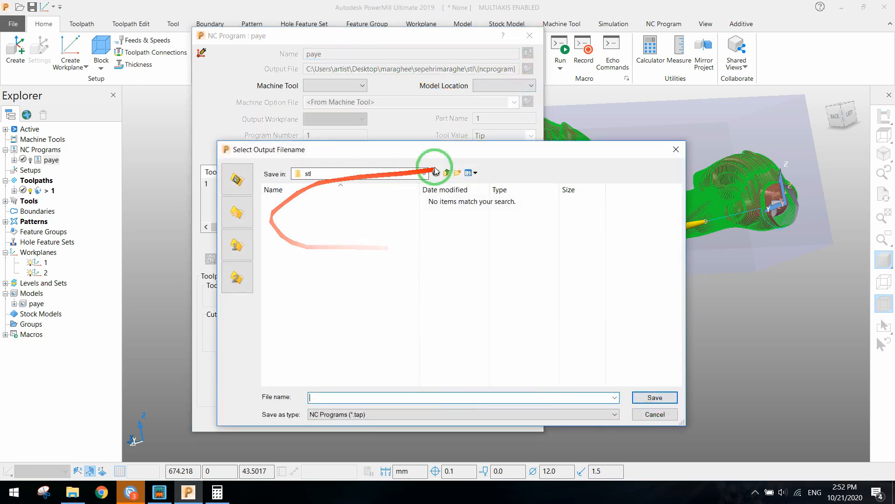
pyautogui.click(424, 174)
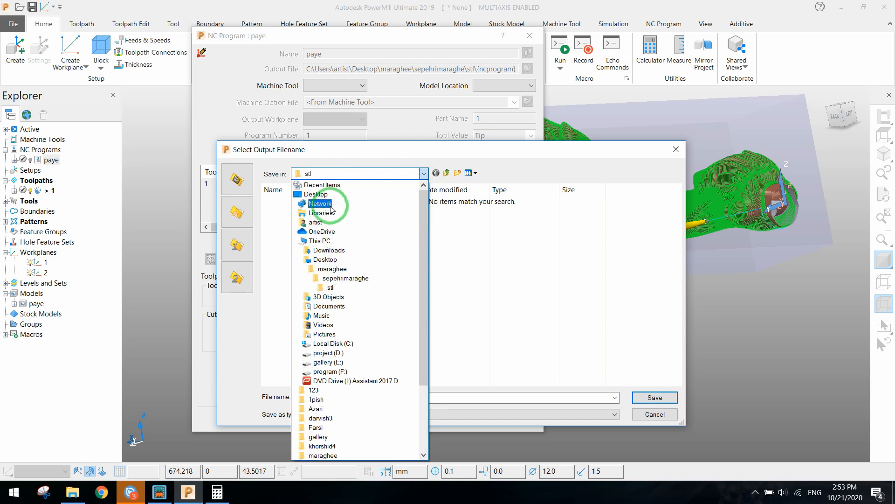
pyautogui.click(317, 194)
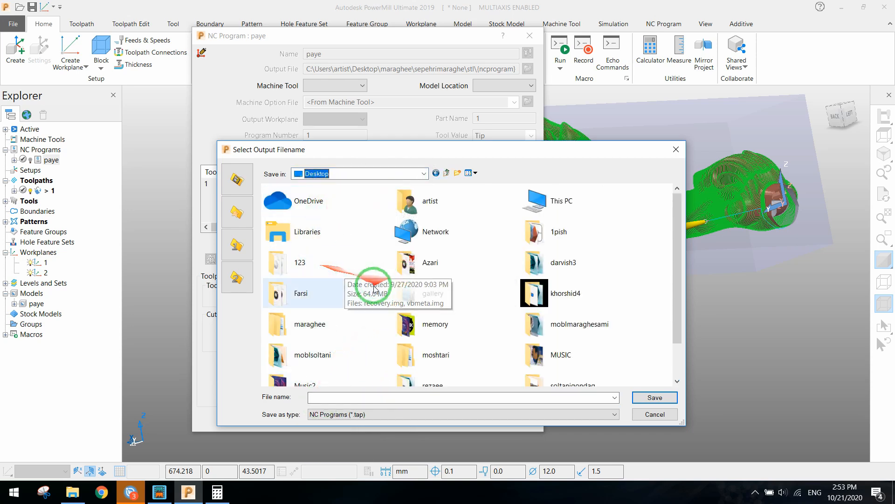
pyautogui.doubleClick(558, 231)
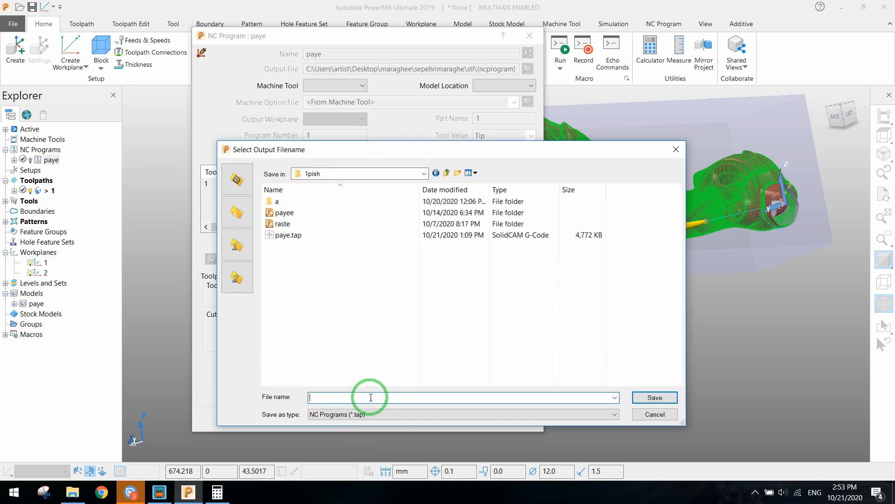
pyautogui.write('paye.tap')
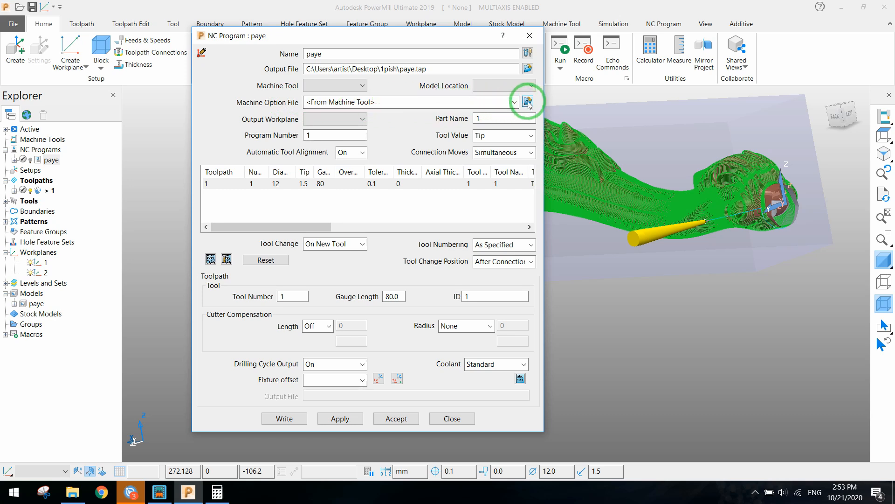
pyautogui.moveTo(268, 112)
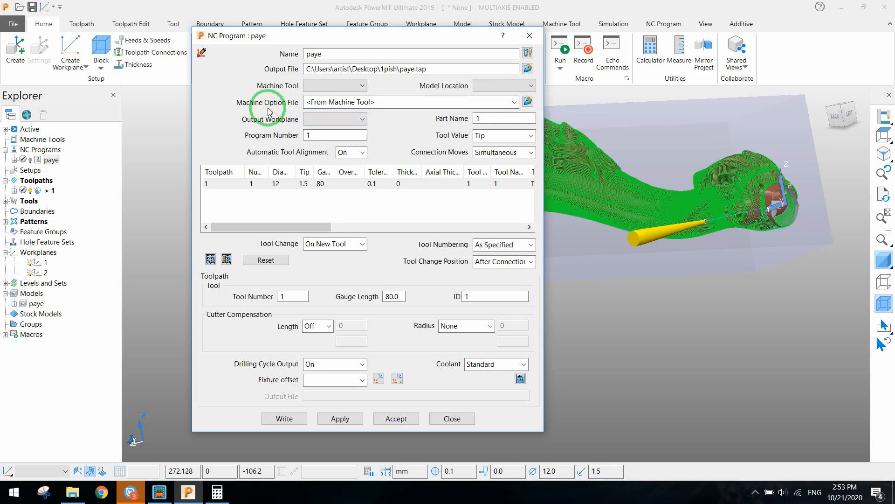
# - Load the radonix POWER MILL 2017 post file and write paye.tap, overwriting the existing file
pyautogui.click(527, 102)
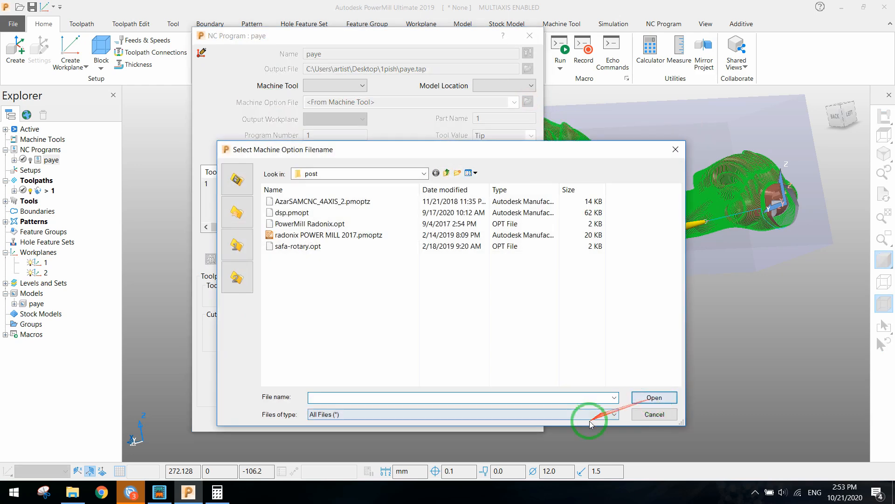
pyautogui.click(328, 234)
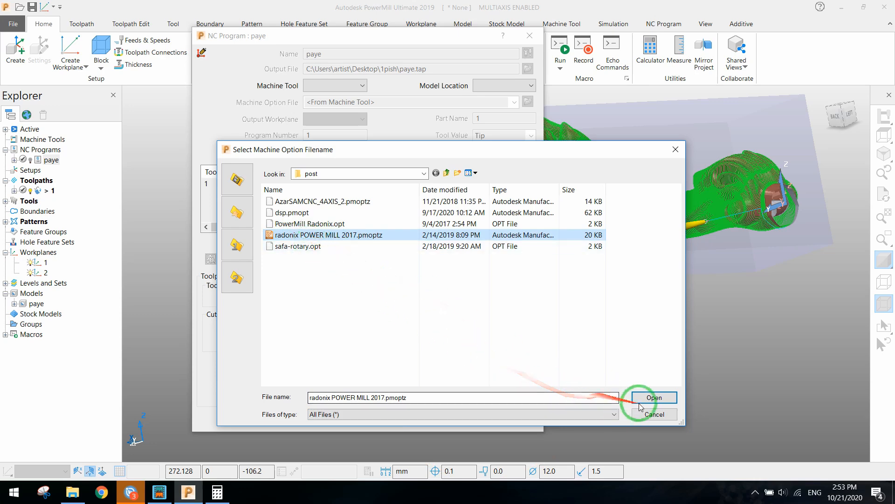
pyautogui.click(655, 397)
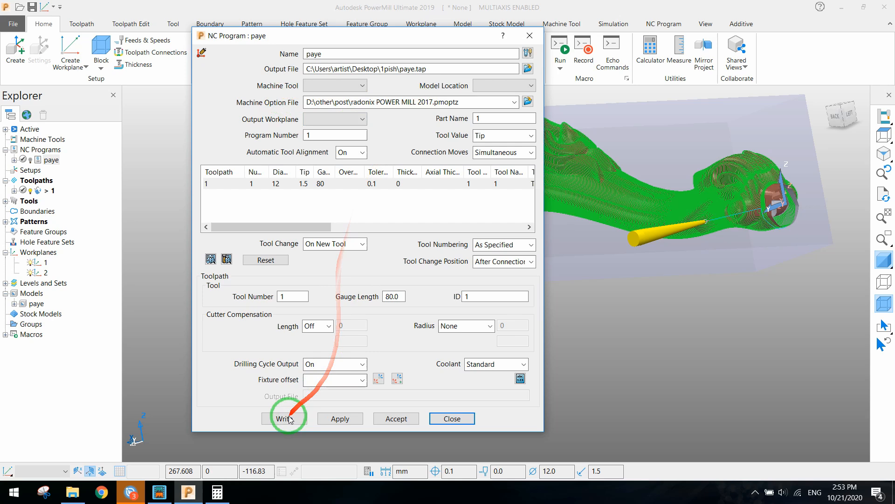
pyautogui.click(284, 418)
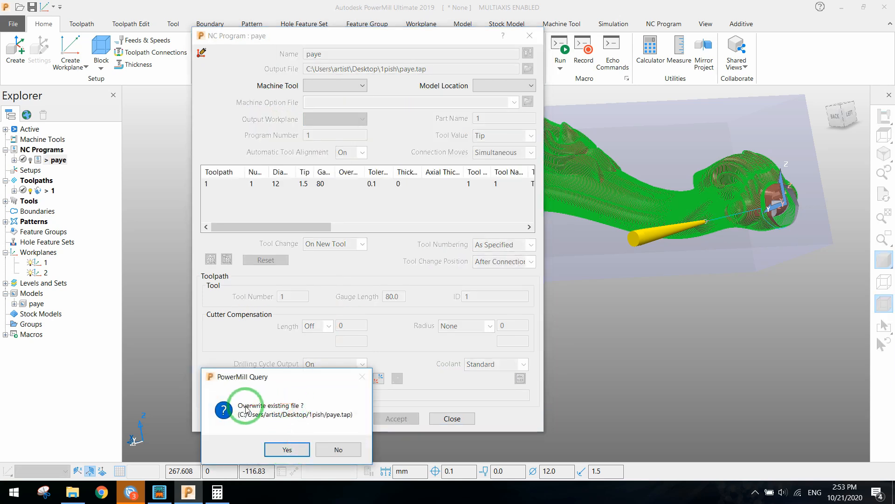
pyautogui.moveTo(286, 415)
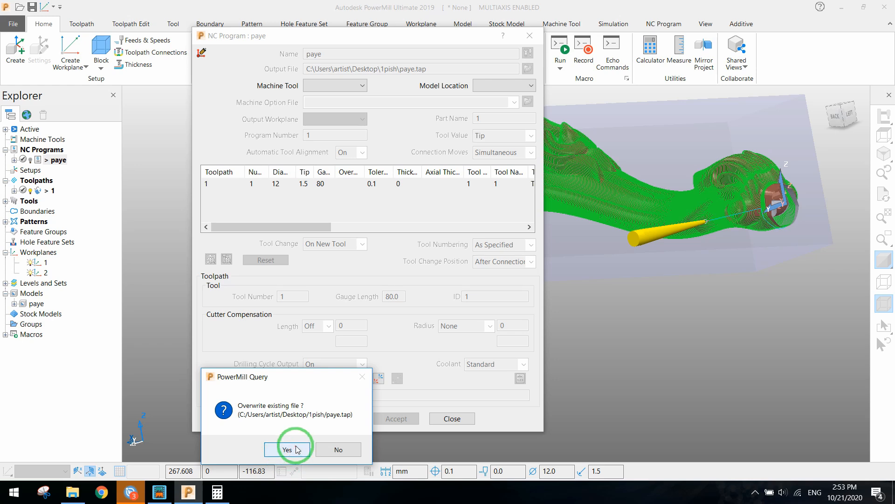
pyautogui.click(288, 449)
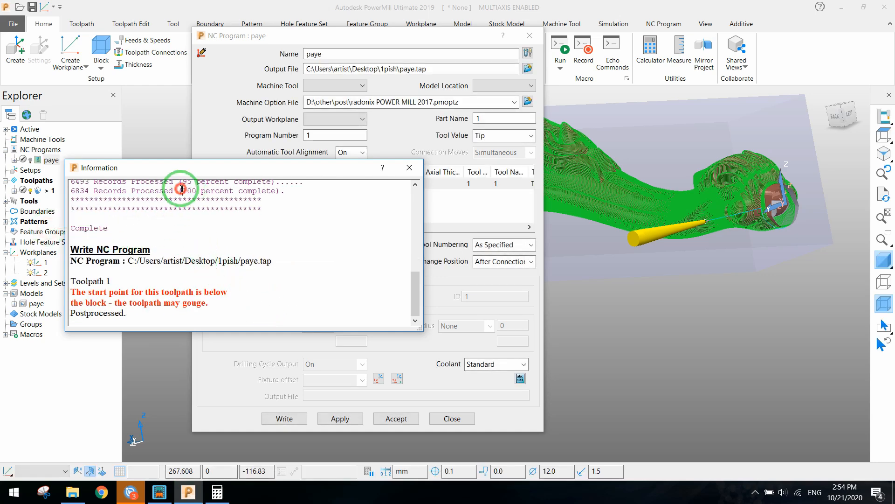
# - Open paye.tap from the Desktop in RadonixCAM
pyautogui.click(70, 491)
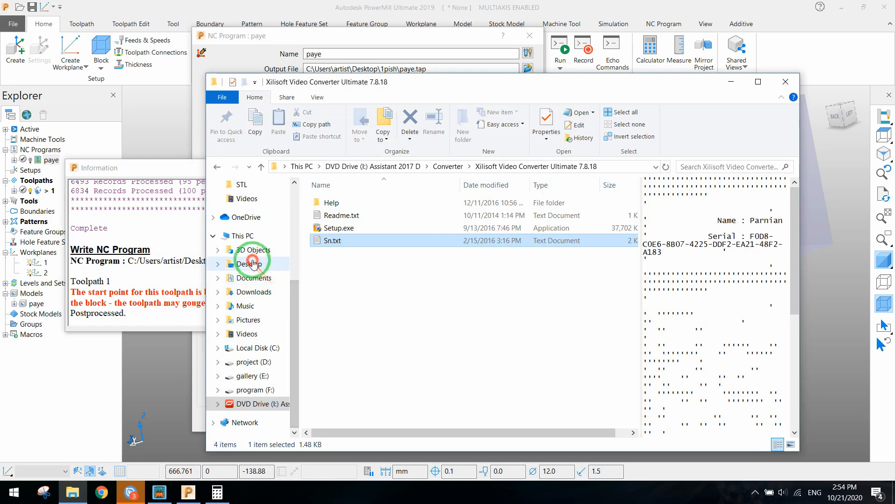
pyautogui.click(247, 263)
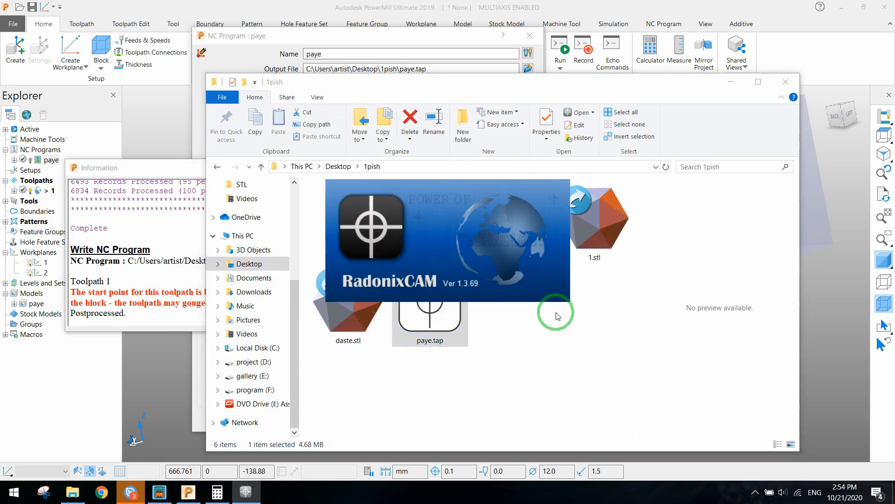
pyautogui.doubleClick(429, 320)
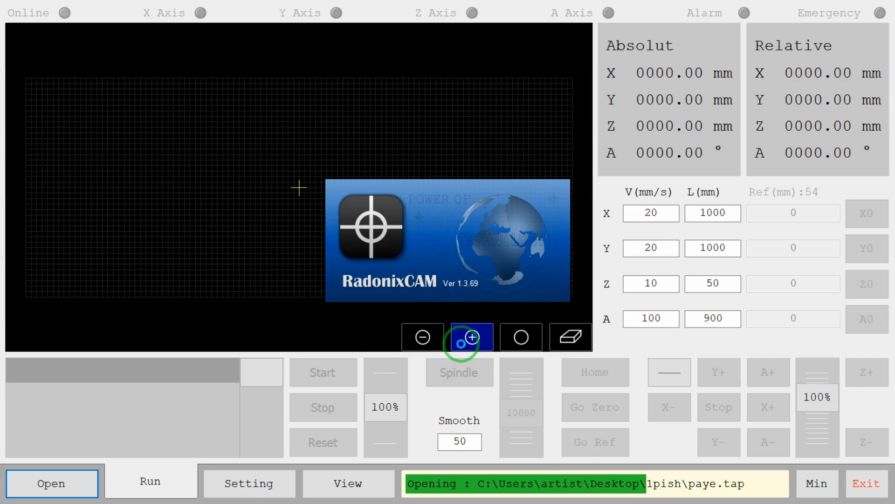